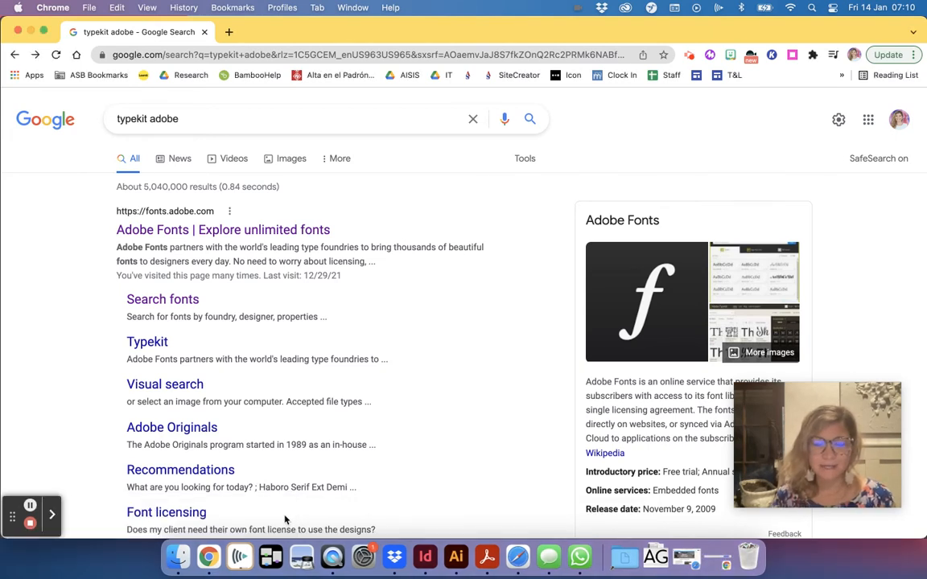
mouse_move(502, 305)
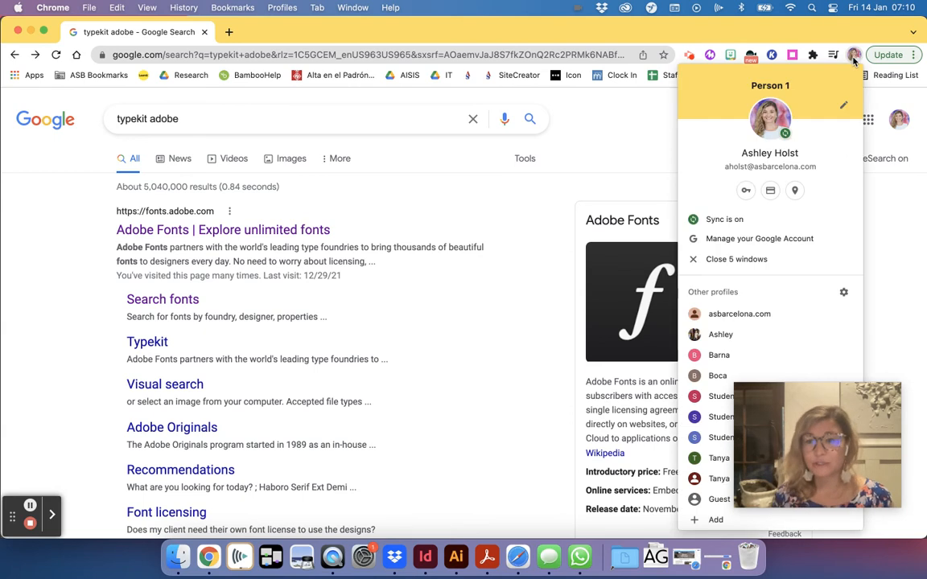
mouse_move(779, 180)
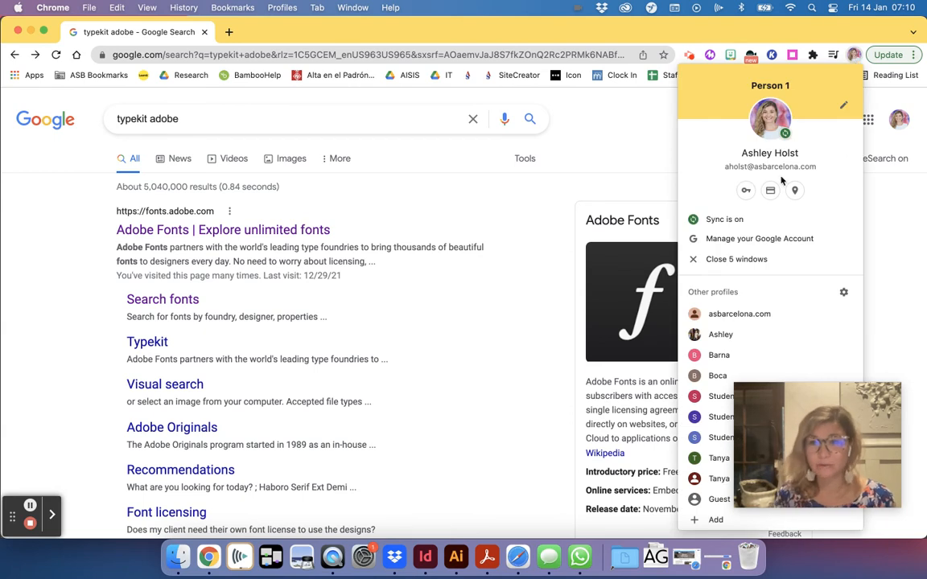
mouse_move(825, 170)
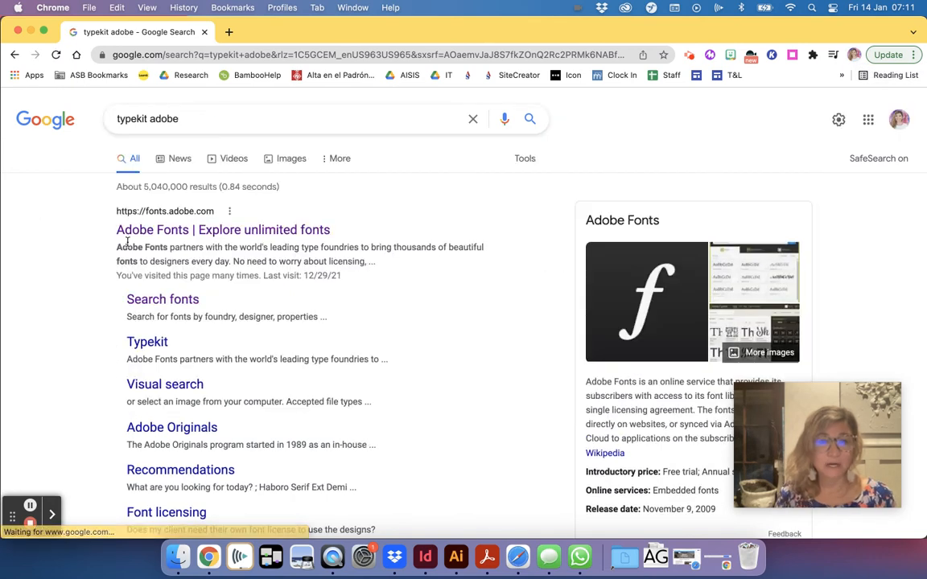
Open the Adobe Fonts site and look over its home page, including the Match fonts section.
click(223, 229)
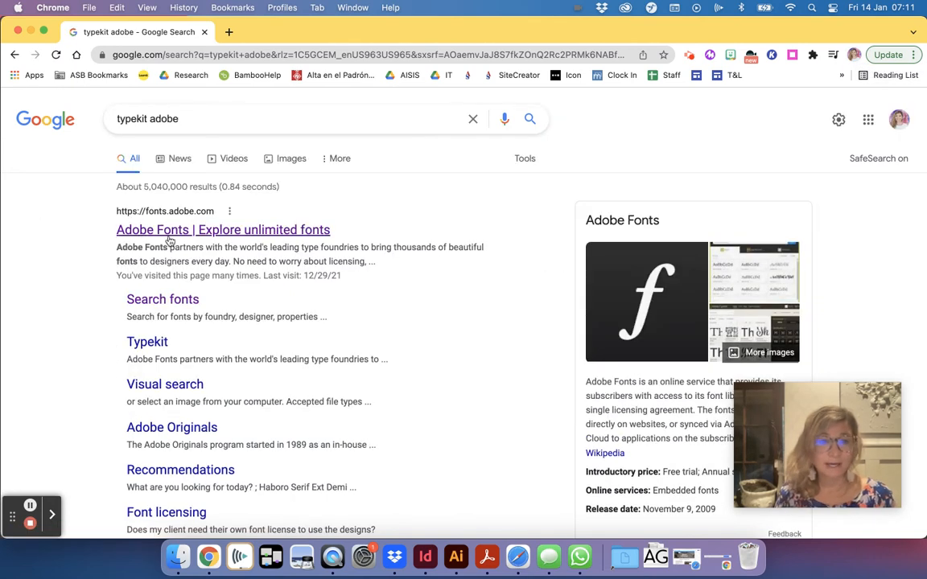
click(222, 229)
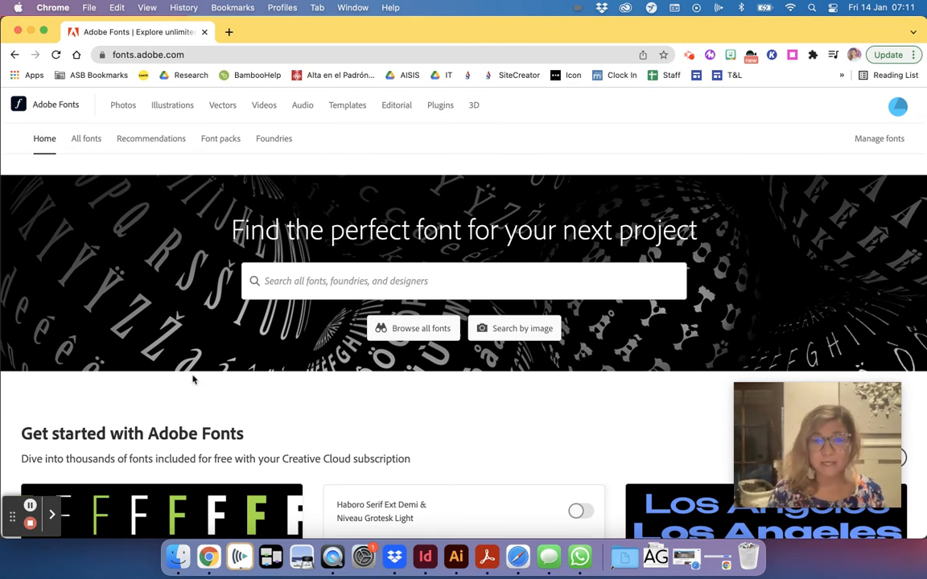
scroll(down, 3)
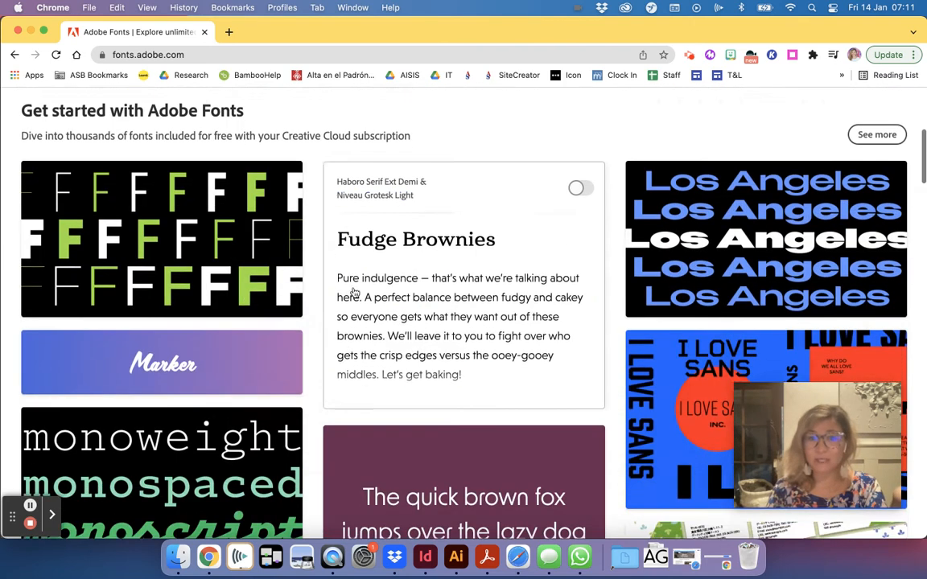
scroll(down, 3)
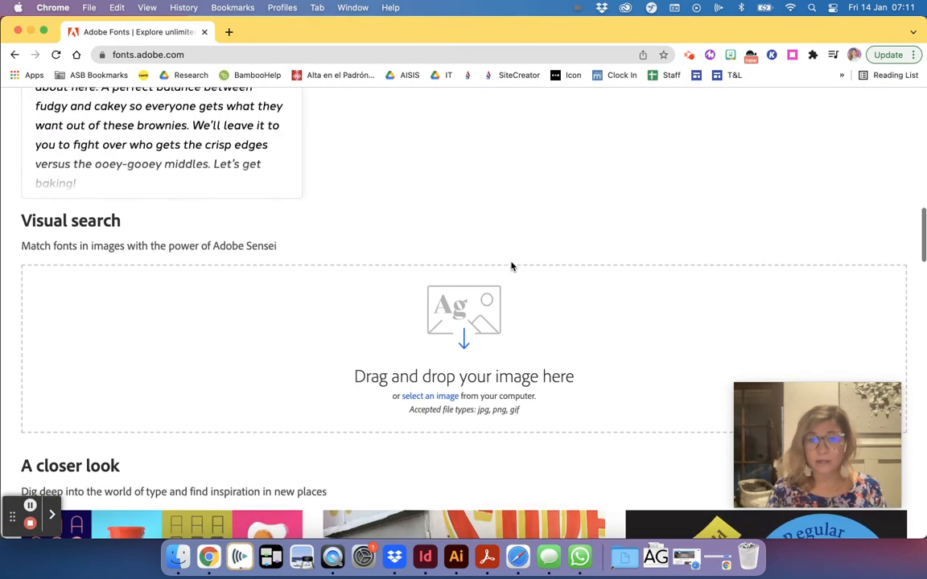
mouse_move(8, 226)
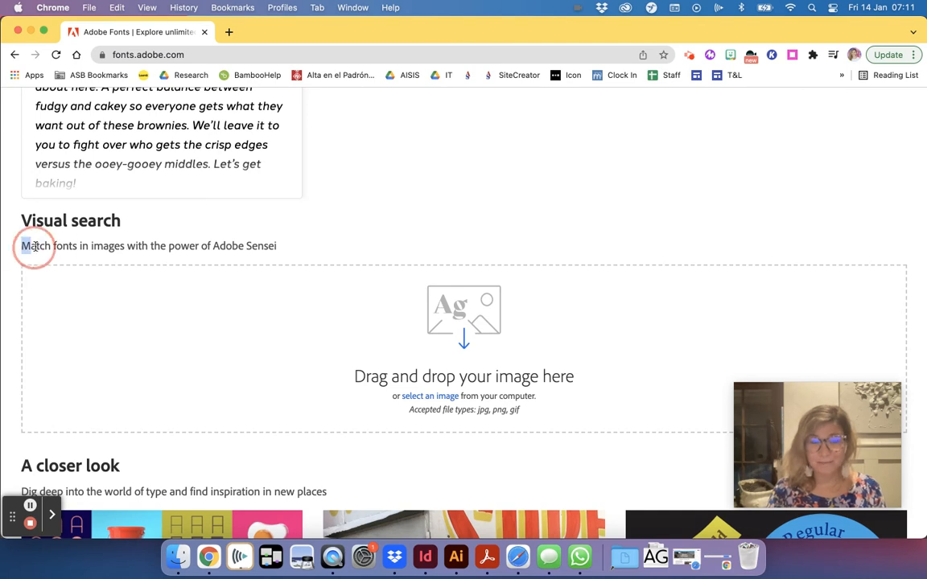
double_click(36, 245)
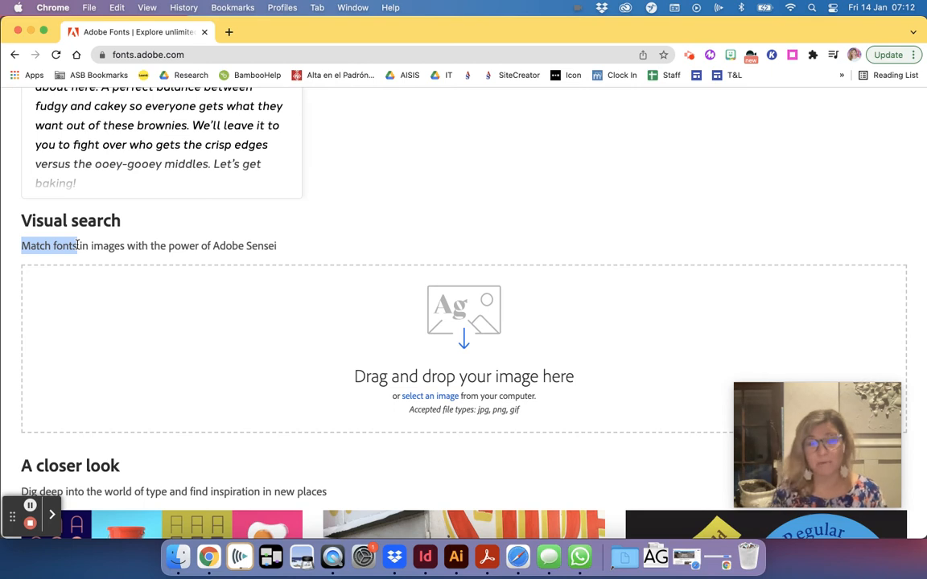
mouse_move(336, 311)
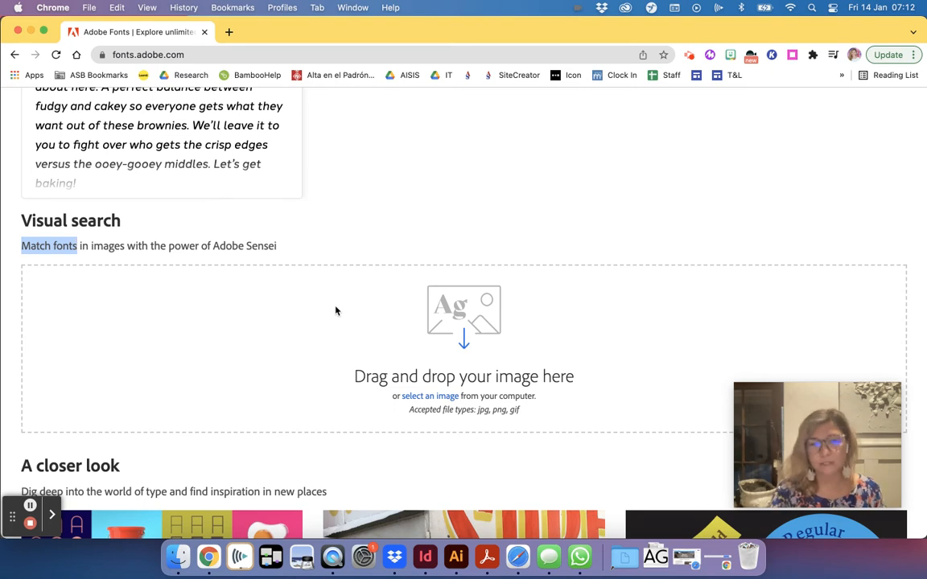
scroll(up, 3)
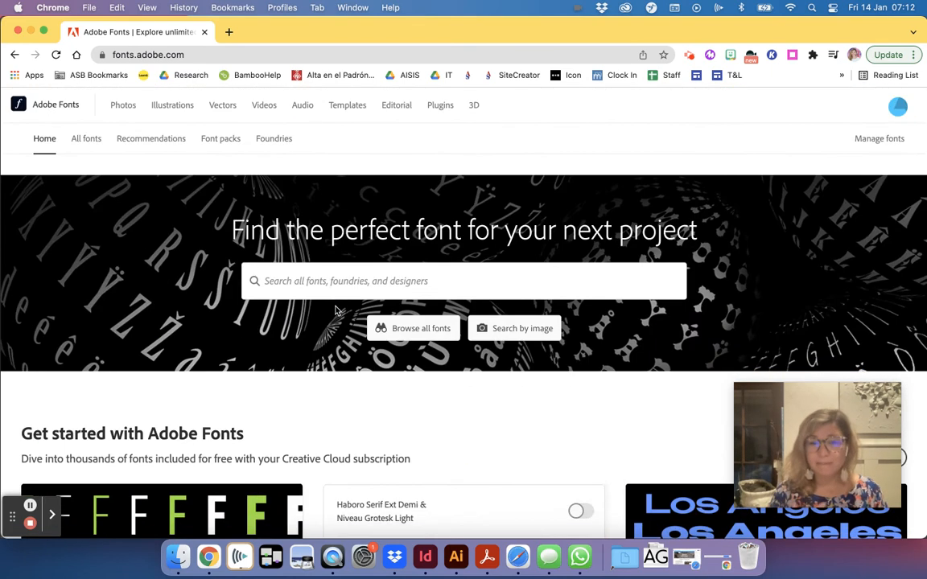
mouse_move(420, 328)
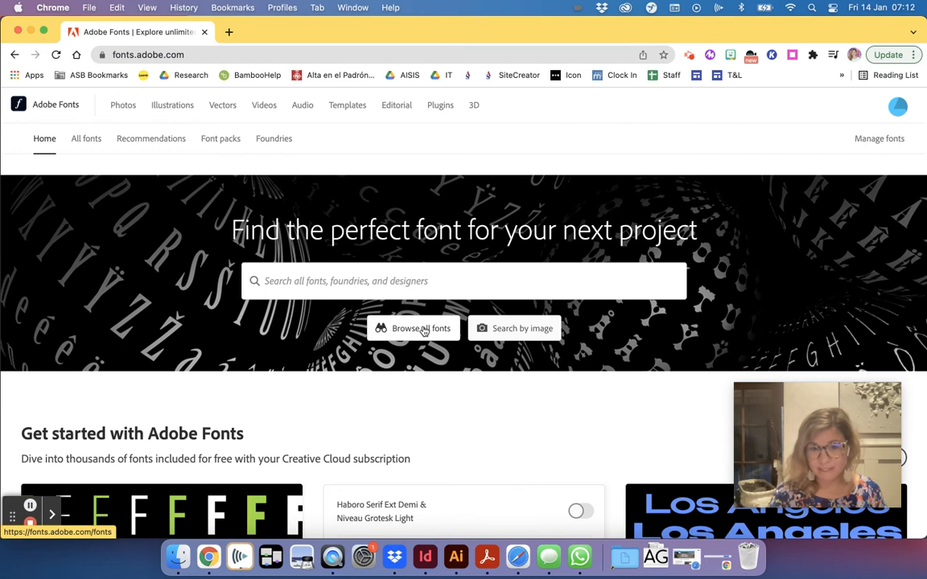
Browse all 2613 Adobe Fonts families and pick the Sans Serif classification filter.
click(412, 328)
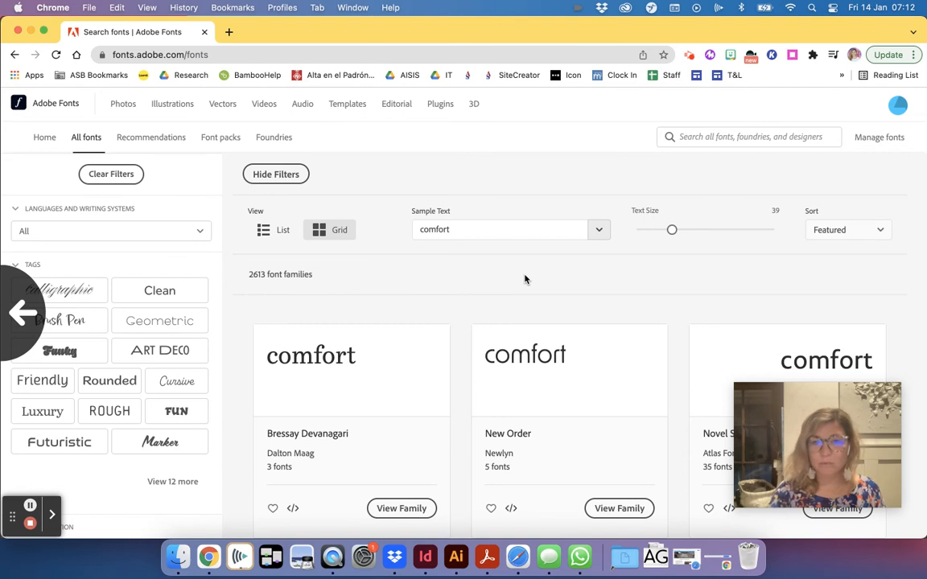
scroll(down, 3)
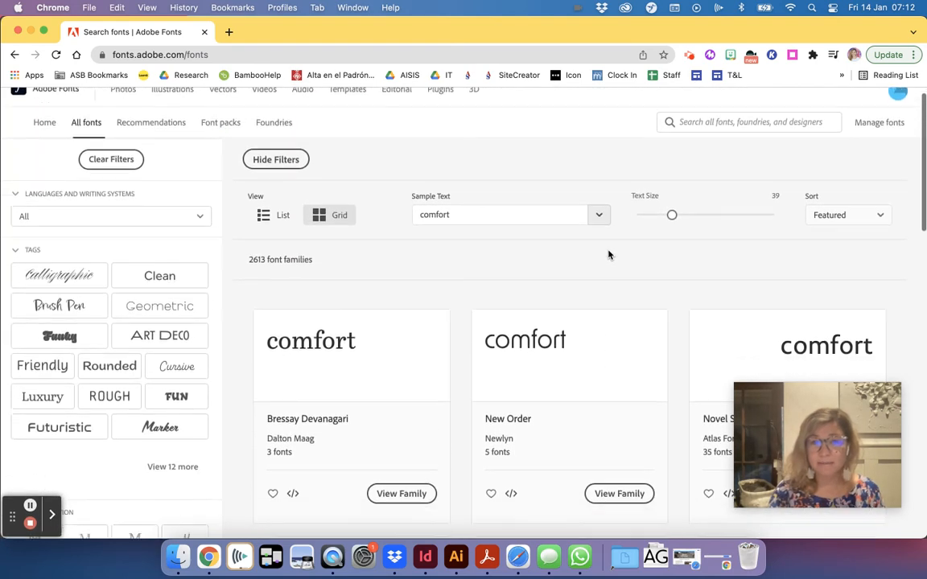
scroll(down, 3)
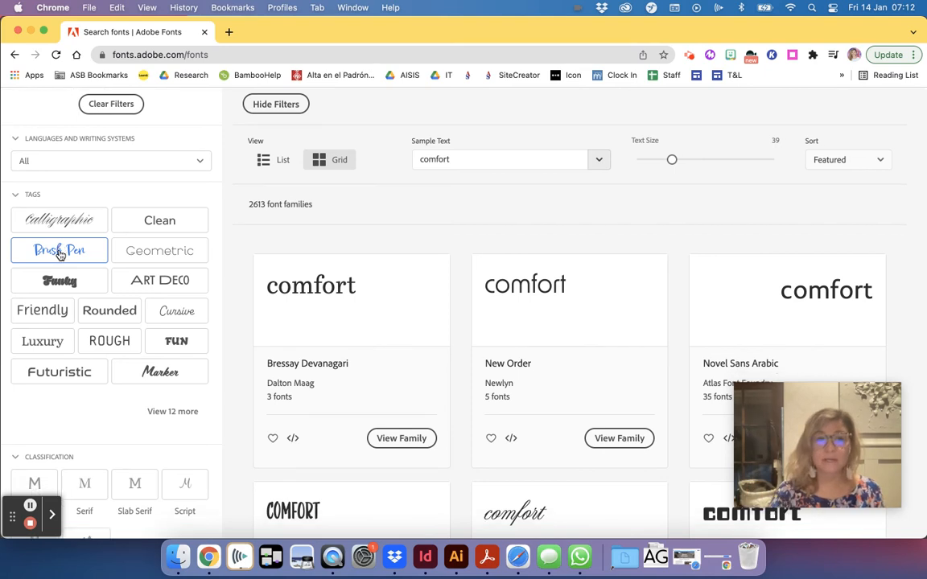
scroll(down, 3)
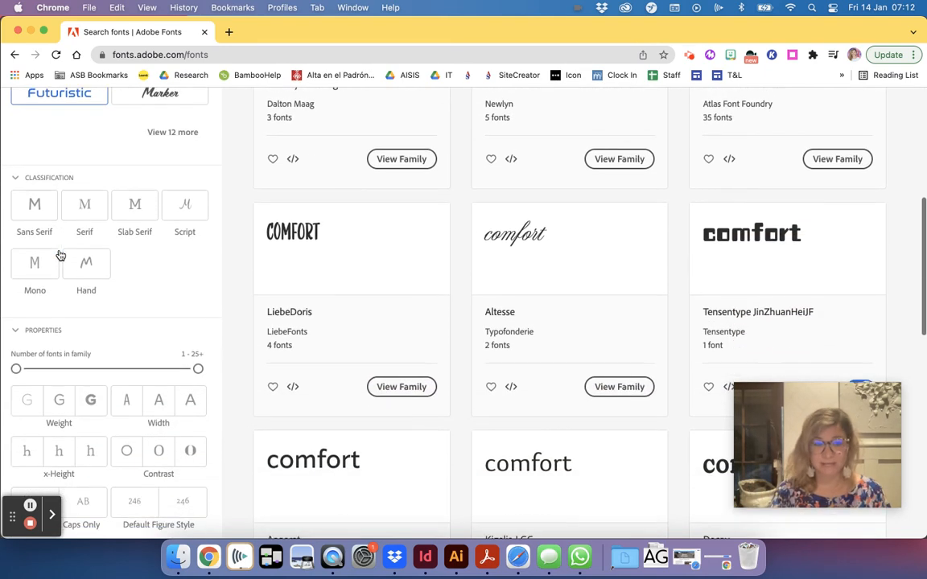
click(34, 197)
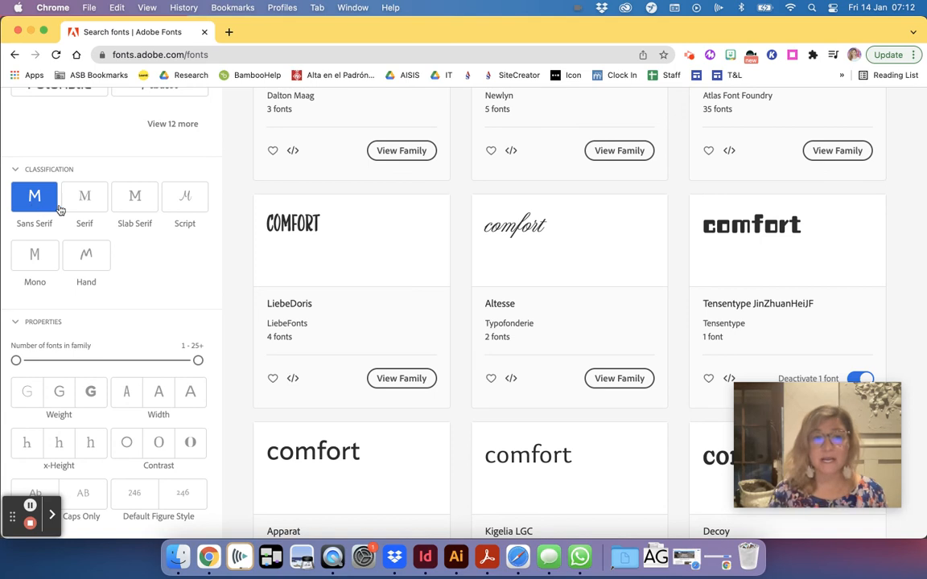
Filter the catalogue to Slab Serif with the heaviest weight and widest width.
click(184, 196)
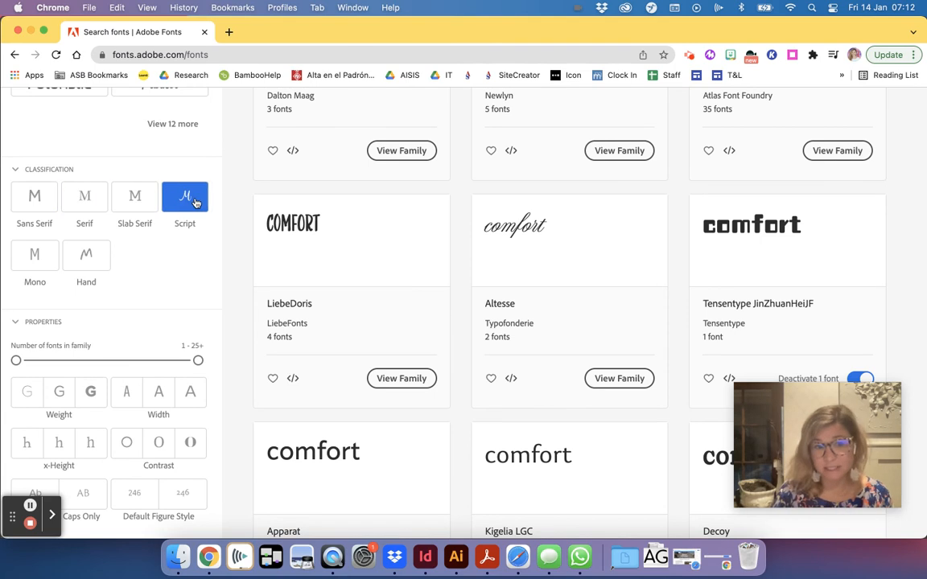
click(85, 197)
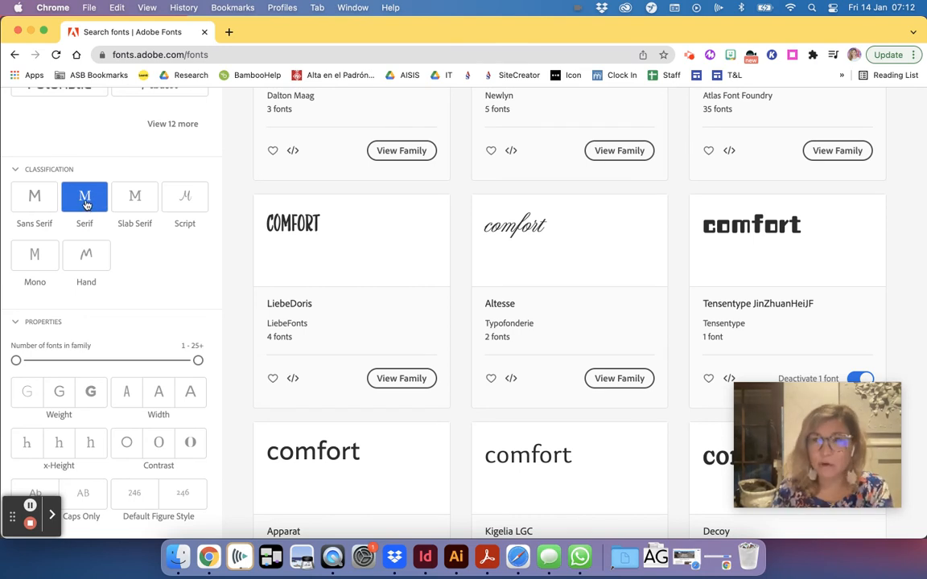
click(85, 196)
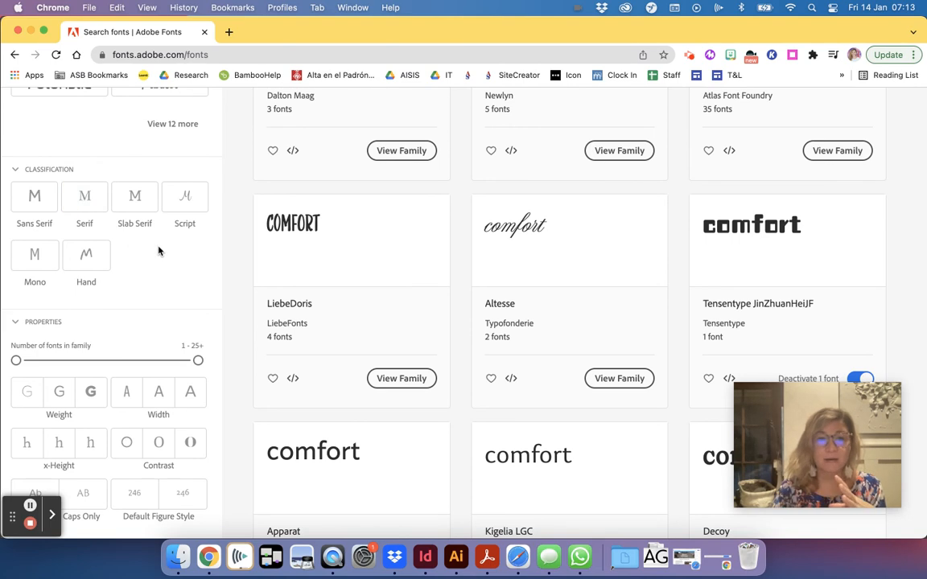
click(134, 195)
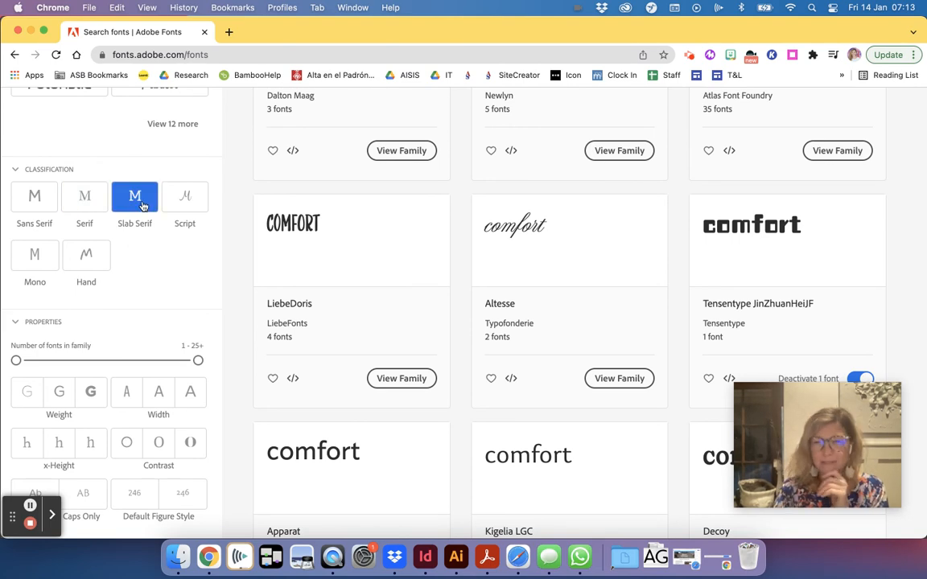
click(135, 197)
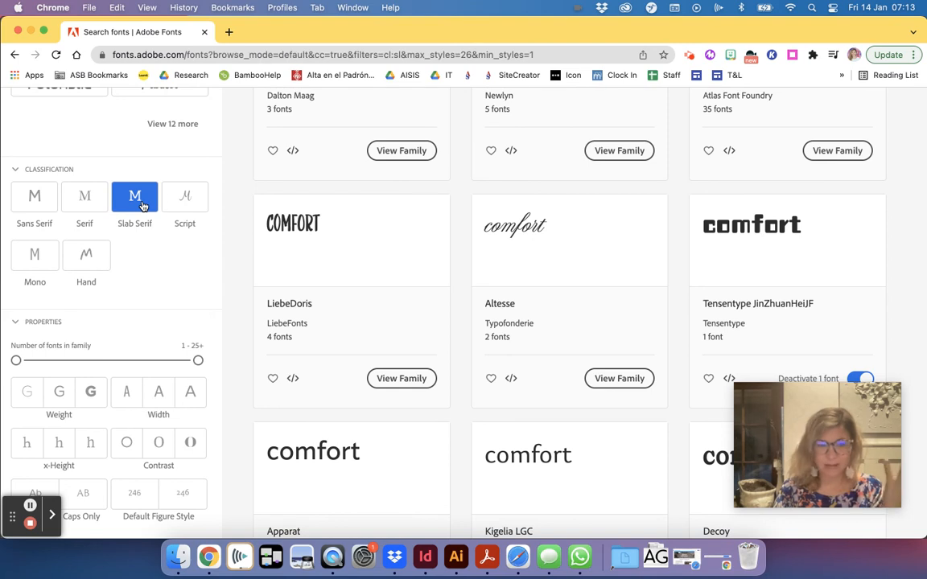
scroll(down, 3)
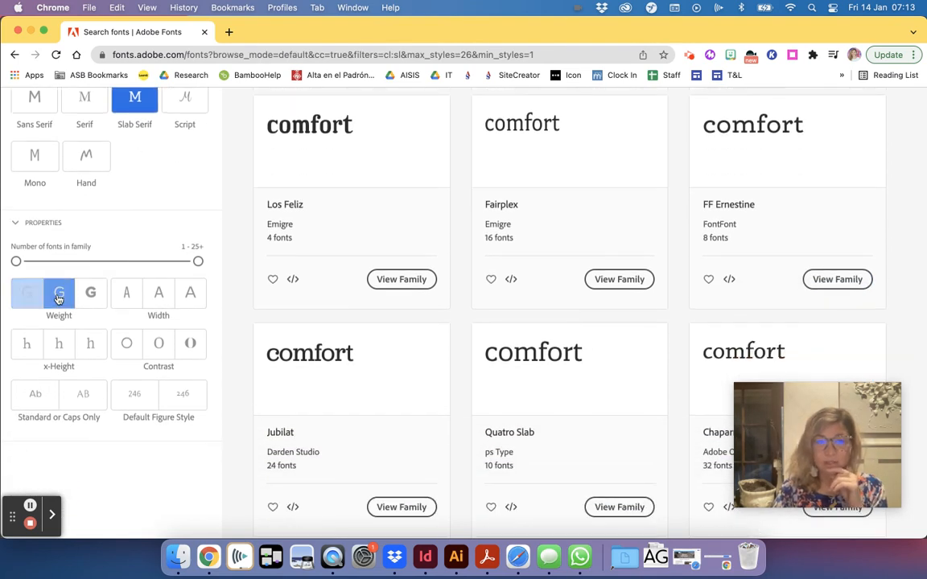
click(91, 292)
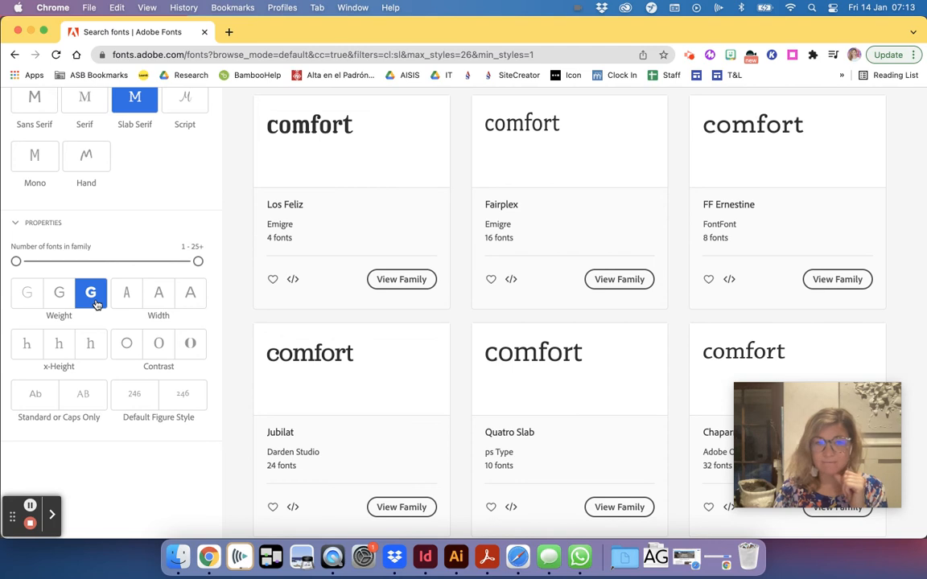
click(190, 292)
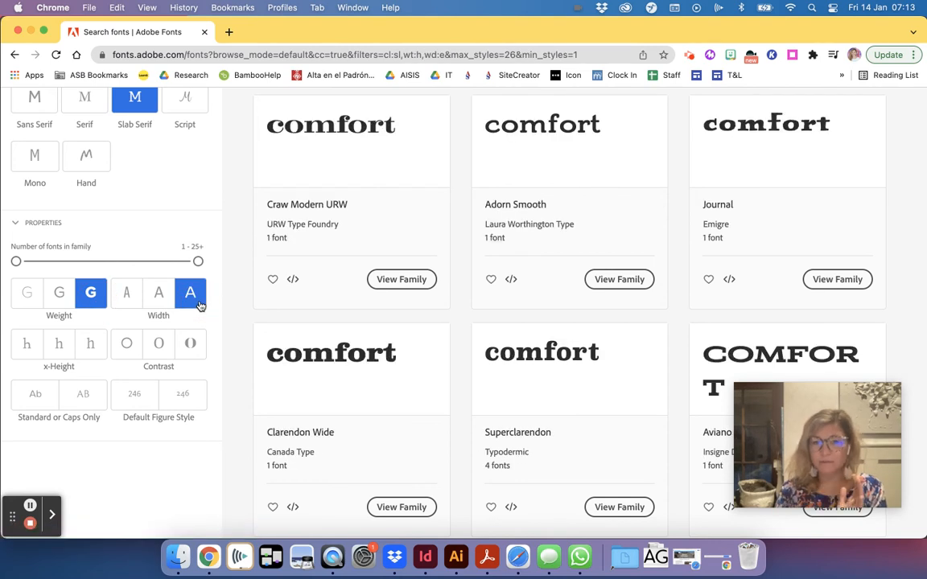
Add the High Contrast filter and switch the classification from Slab Serif to Serif.
click(191, 344)
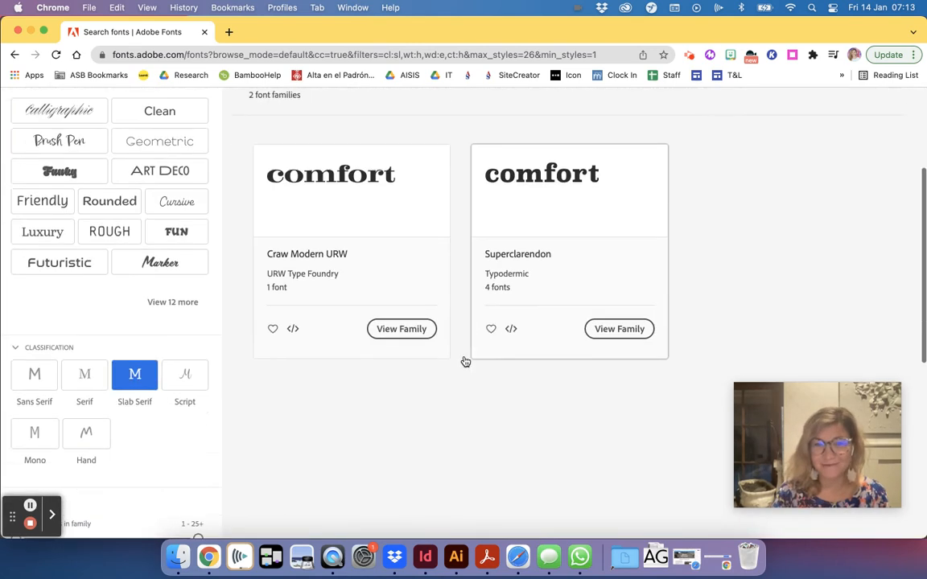
scroll(down, 3)
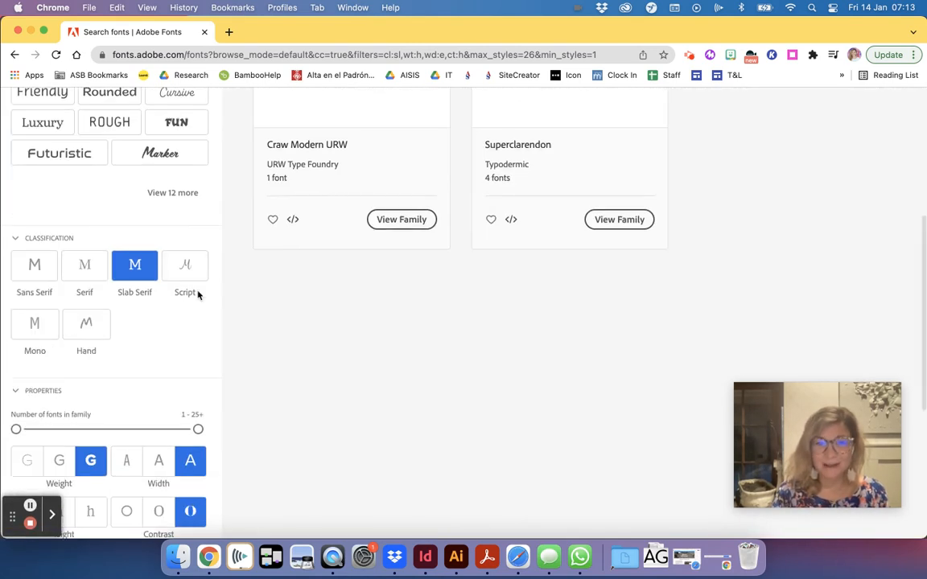
click(84, 265)
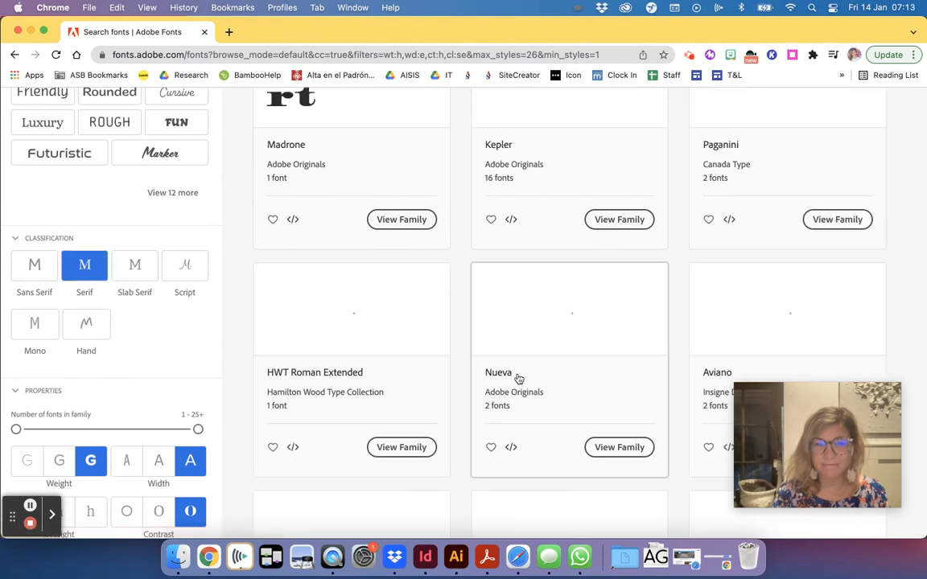
Preview the fonts with sample text 'Title' and open the LiebeDoni family page.
scroll(down, 3)
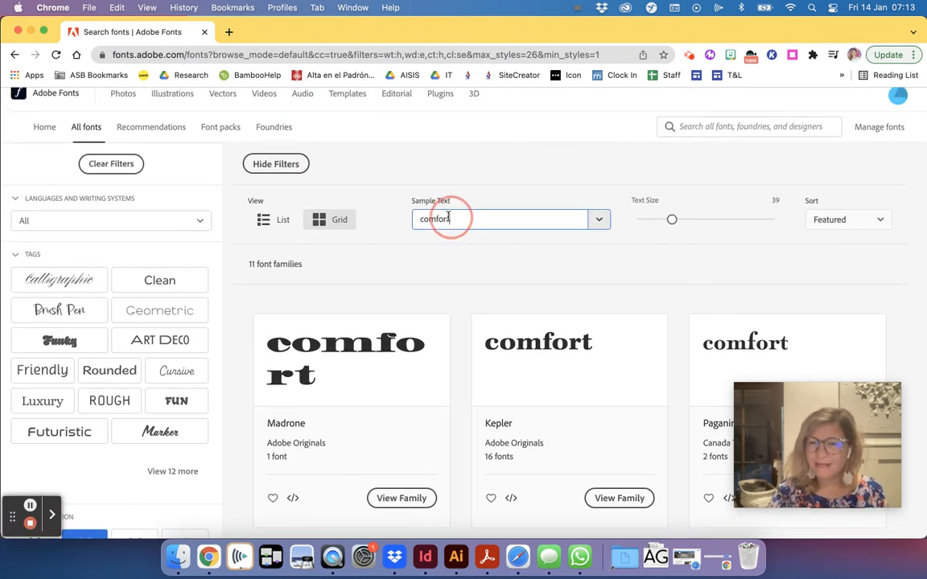
text(Tit)
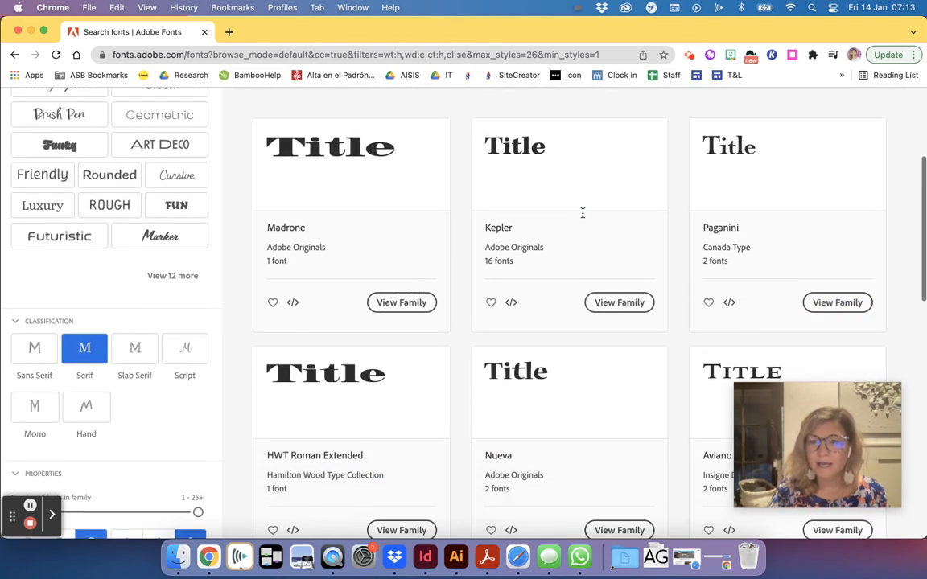
scroll(down, 3)
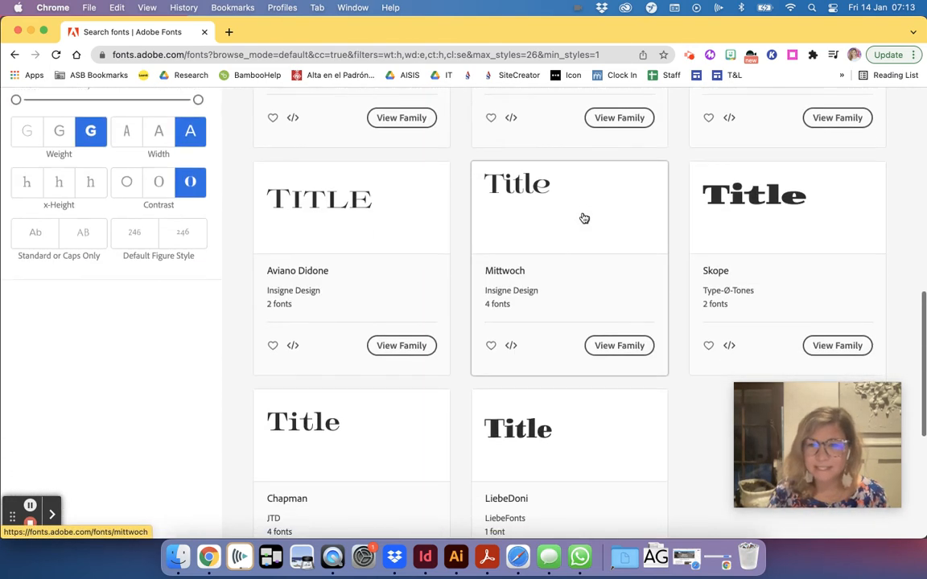
scroll(down, 3)
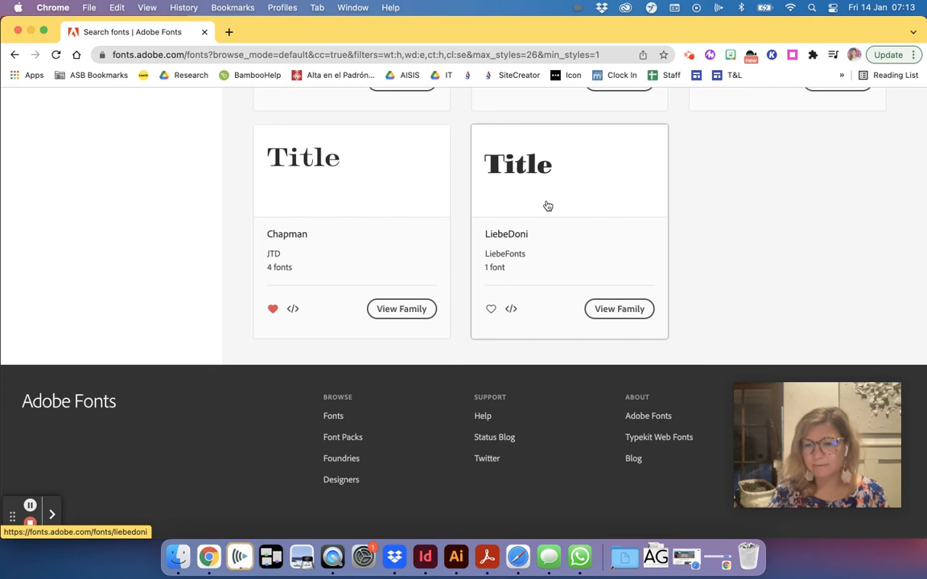
mouse_move(610, 234)
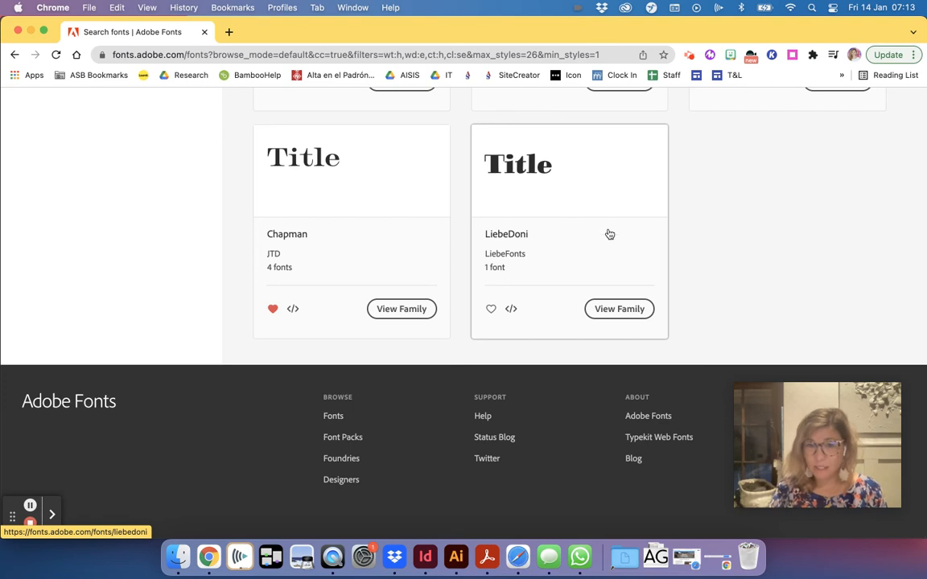
click(619, 309)
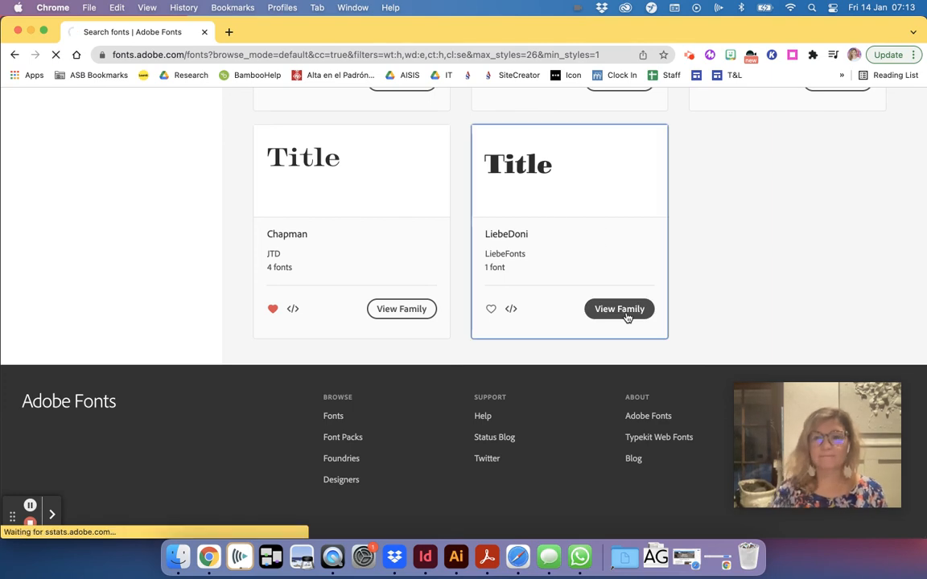
Check LiebeDoni's Recommendations, then return to its font styles list.
click(620, 309)
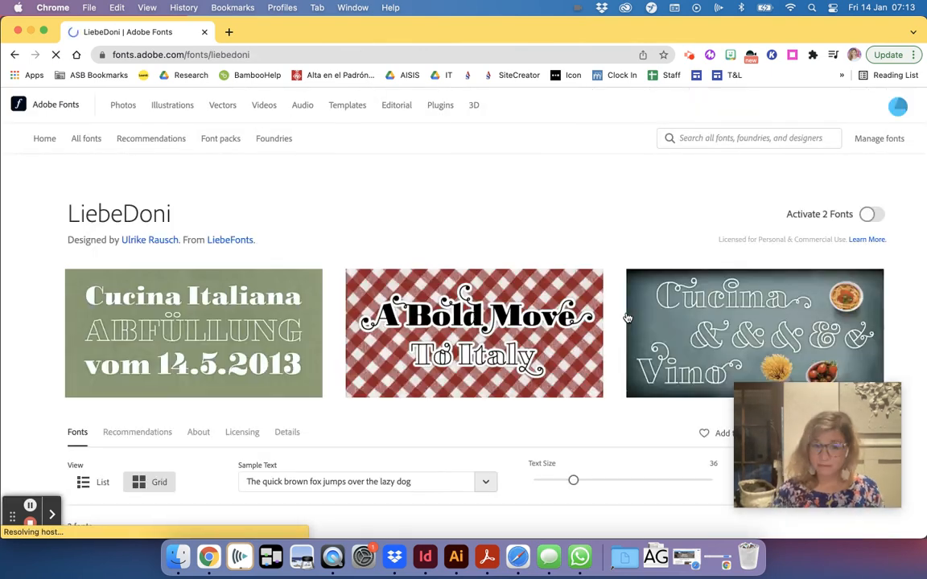
scroll(down, 3)
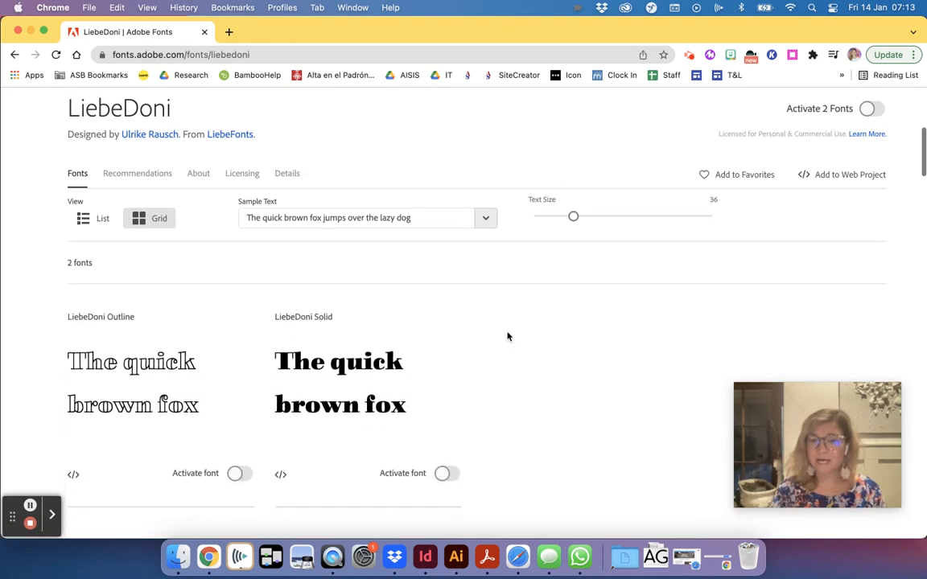
scroll(down, 3)
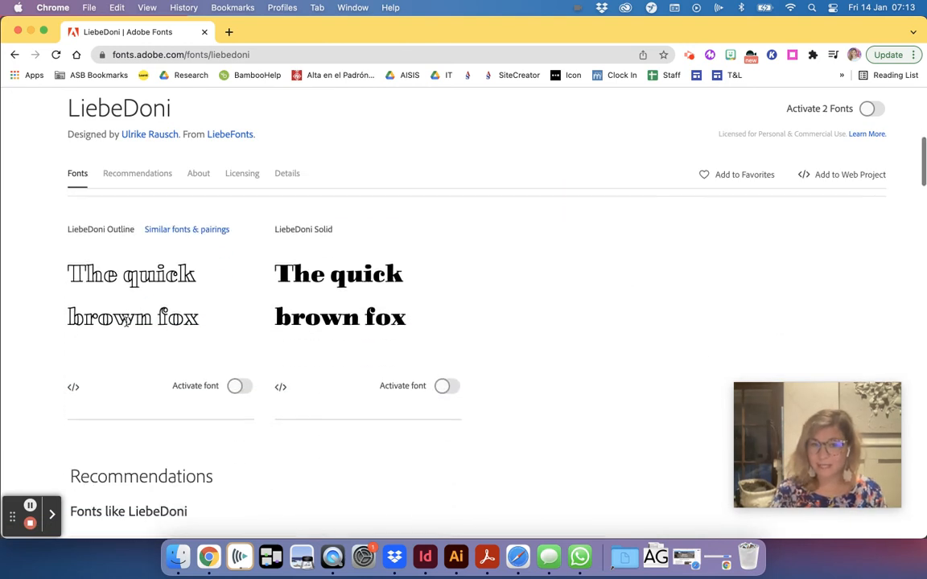
click(137, 173)
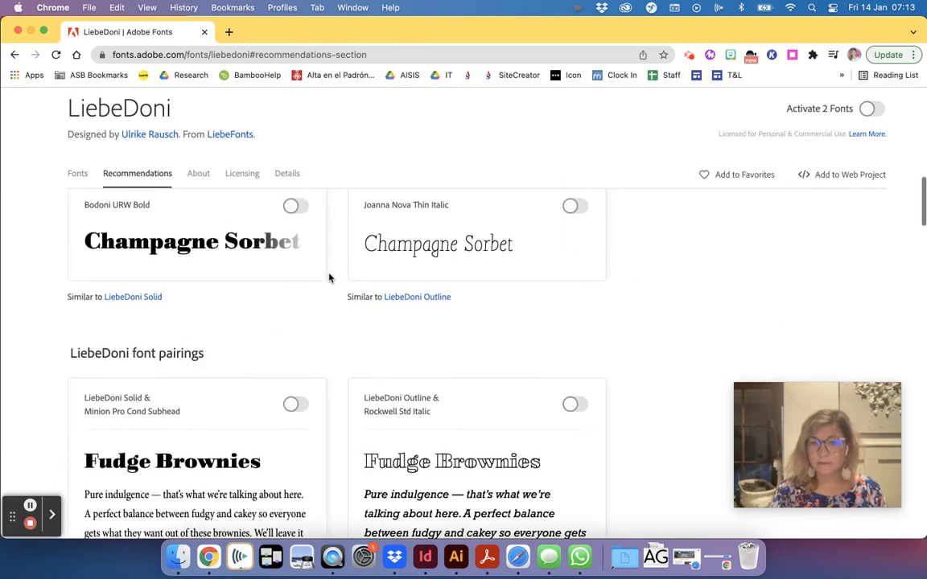
click(77, 173)
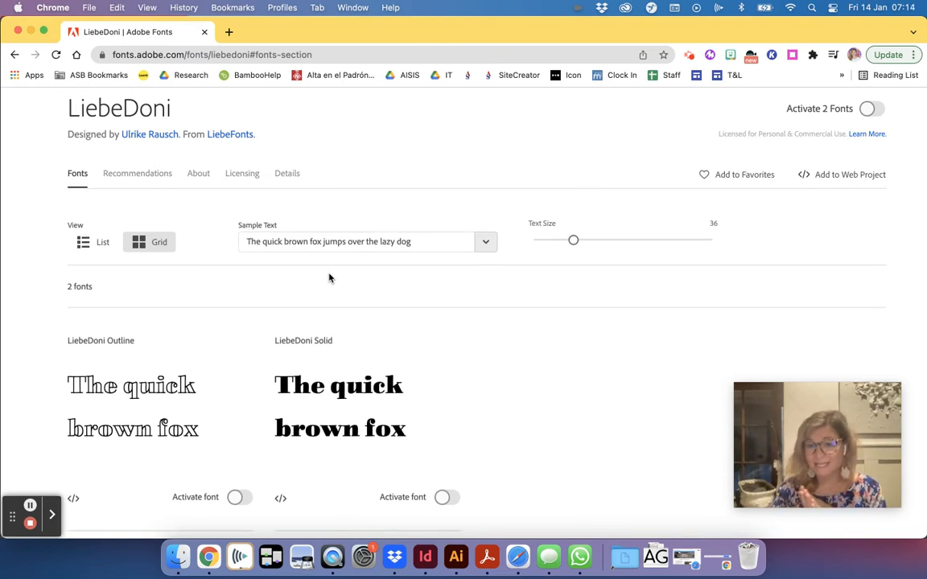
Activate LiebeDoni Solid and bring InDesign to the front.
scroll(down, 3)
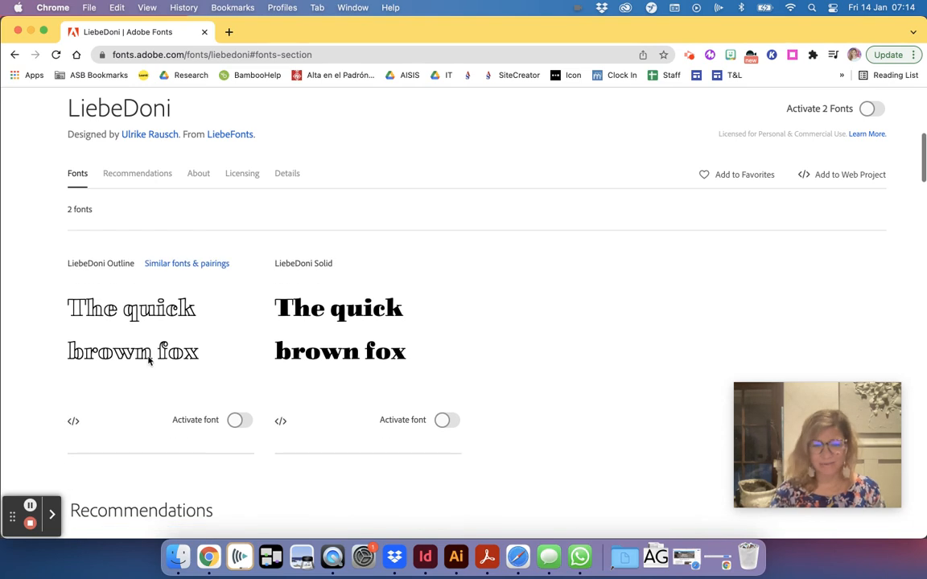
mouse_move(285, 288)
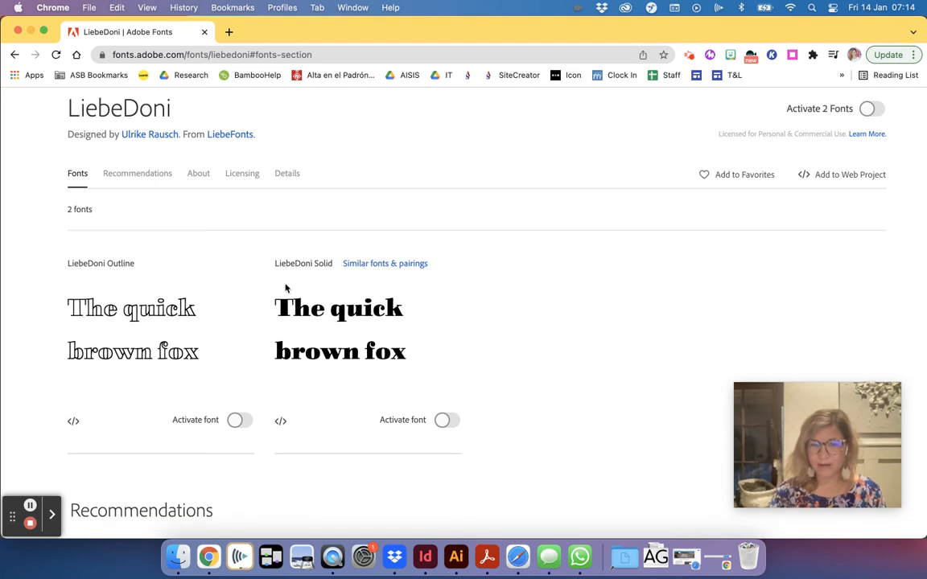
mouse_move(394, 401)
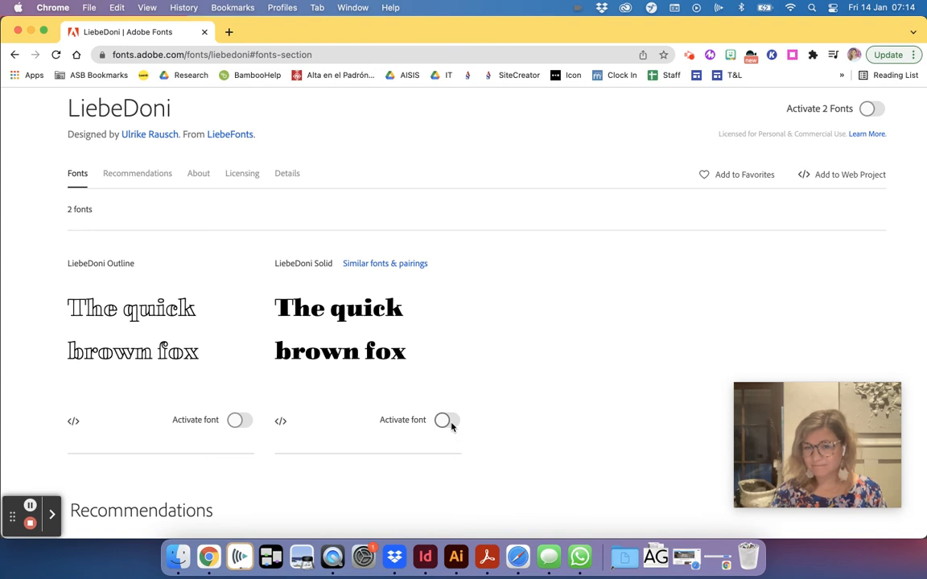
click(442, 420)
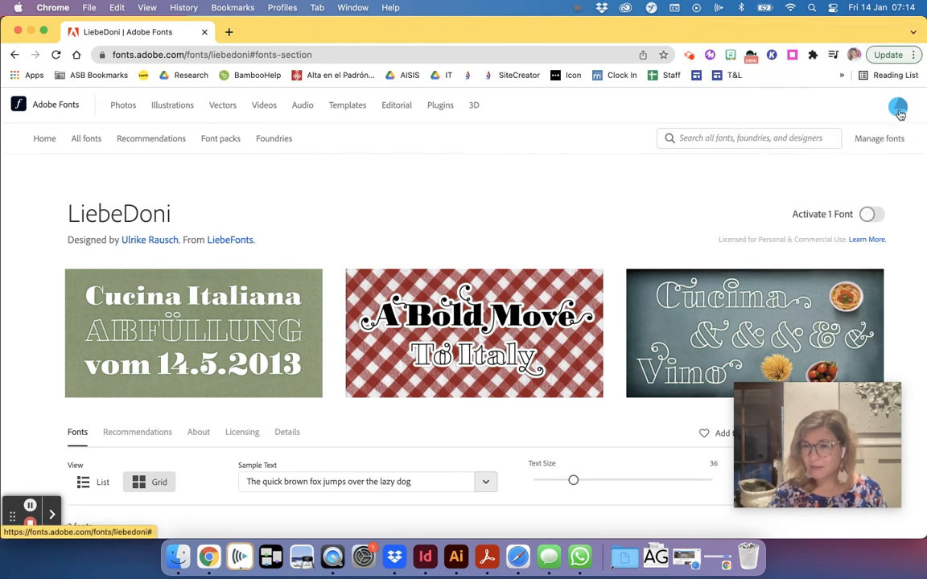
click(897, 107)
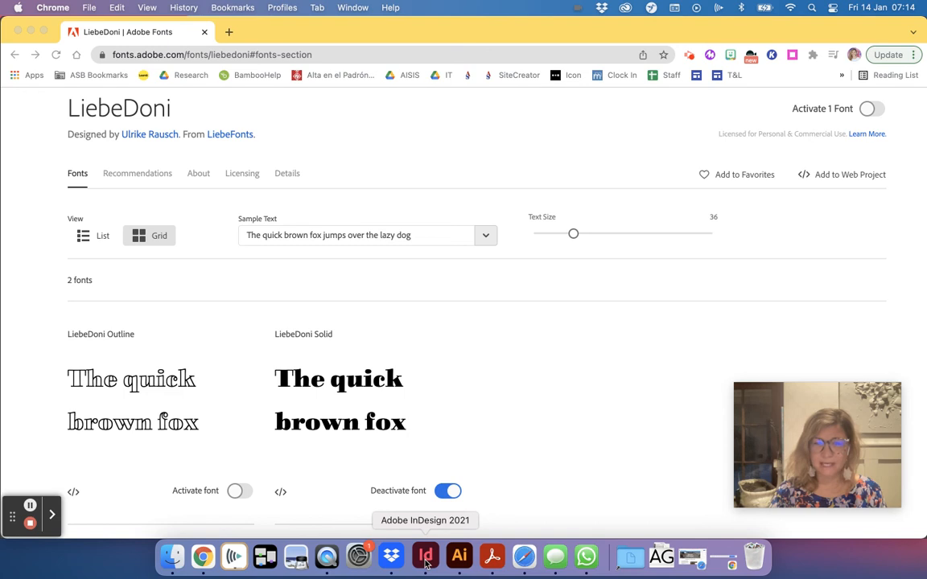
click(426, 555)
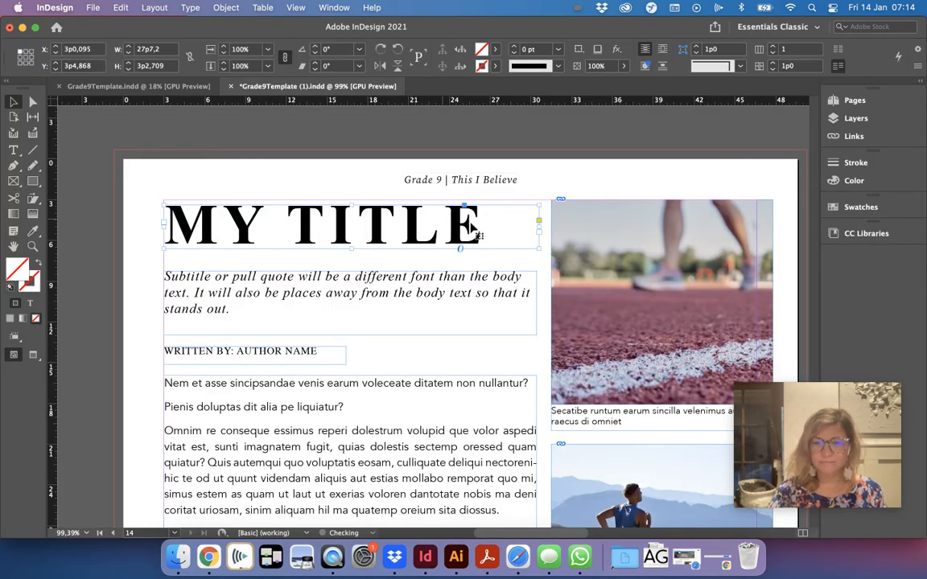
mouse_move(402, 239)
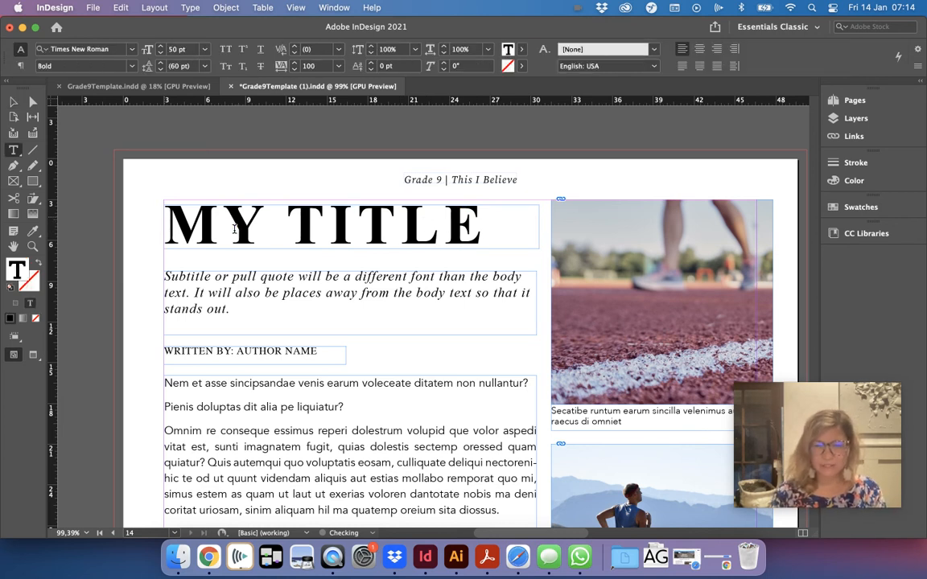
Set the MY TITLE heading's font to LiebeDoni by searching 'lie' in the font field.
click(224, 225)
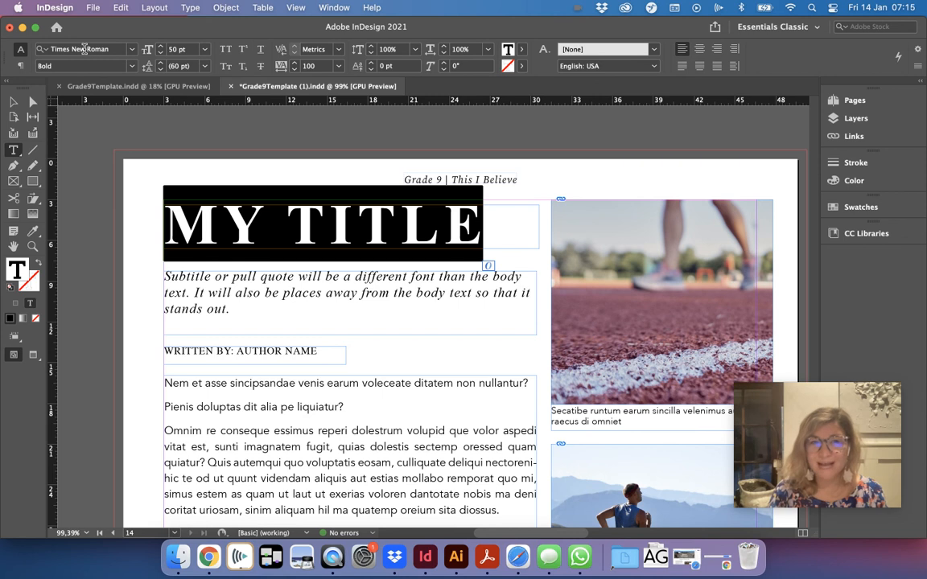
click(80, 49)
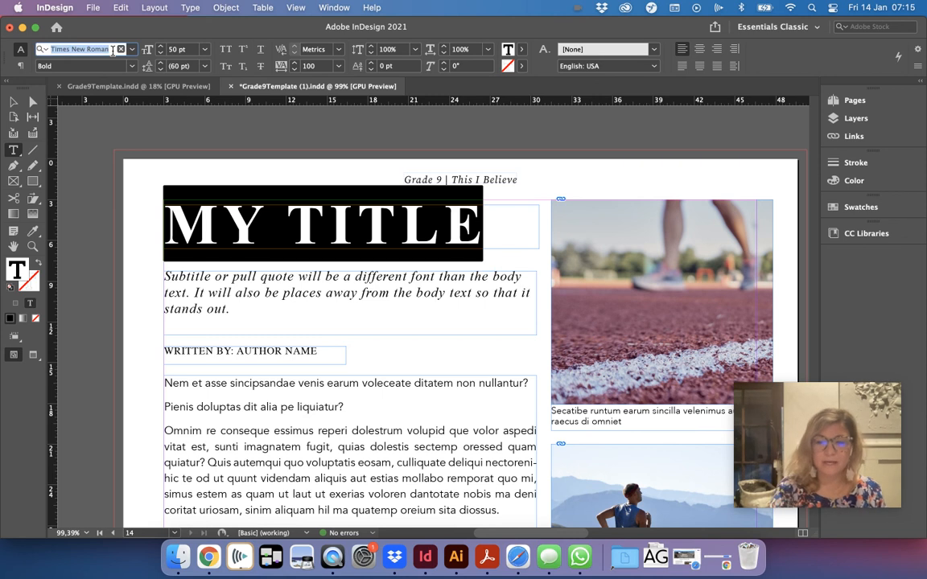
text(lie)
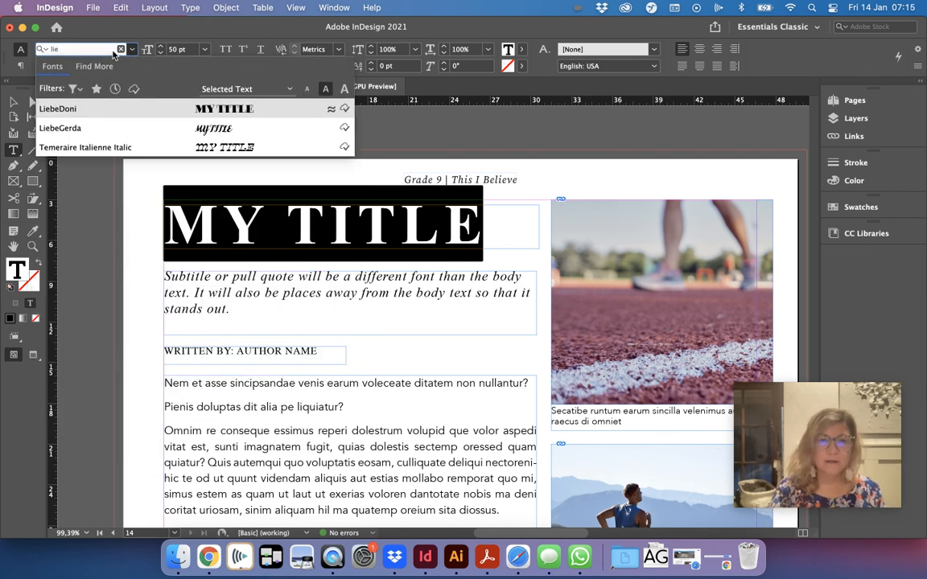
click(57, 108)
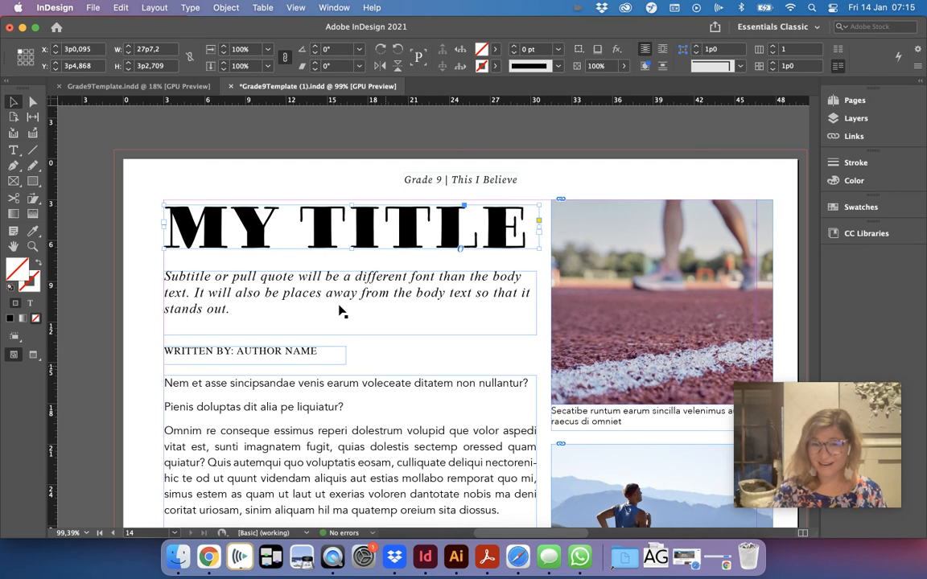
mouse_move(278, 295)
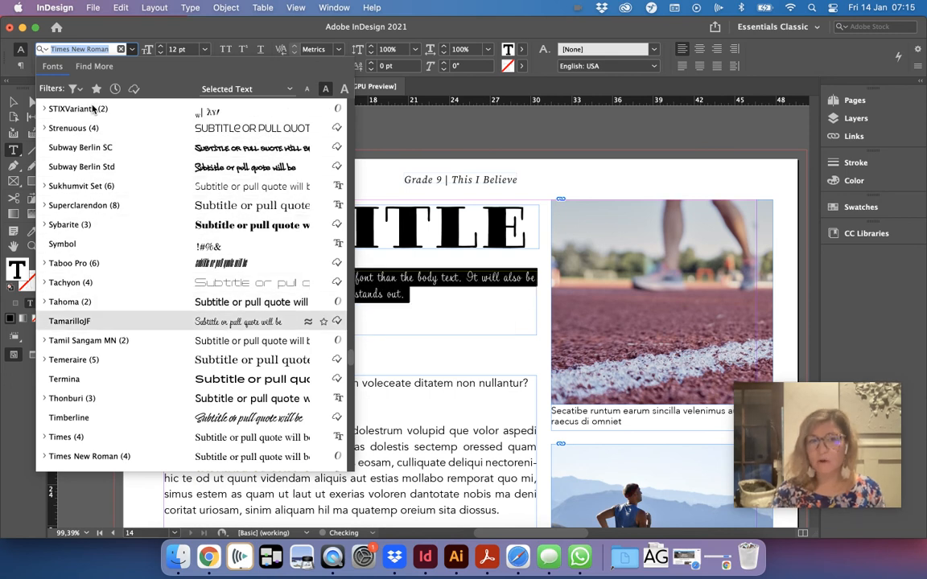
Select the subtitle, open Find More fonts, and clear the font name search.
click(95, 66)
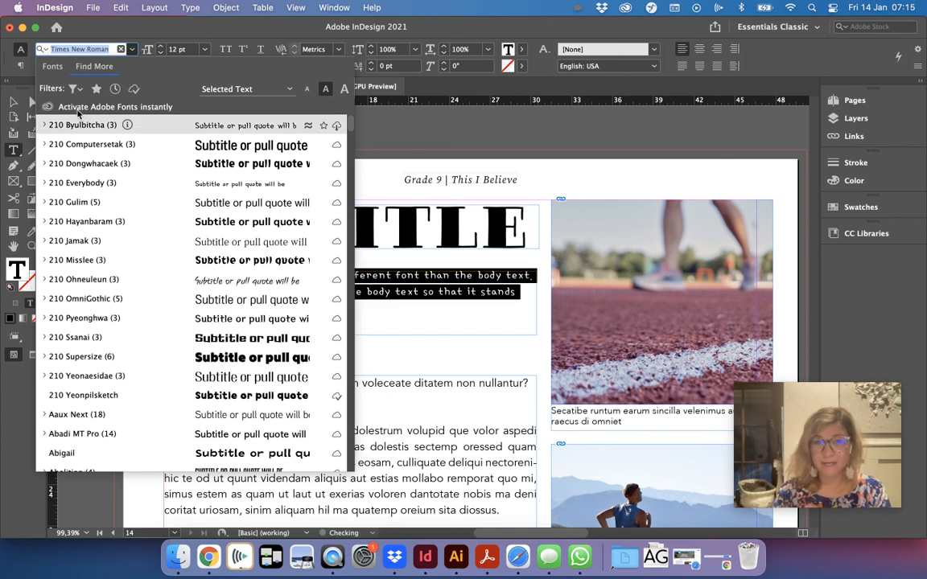
click(75, 88)
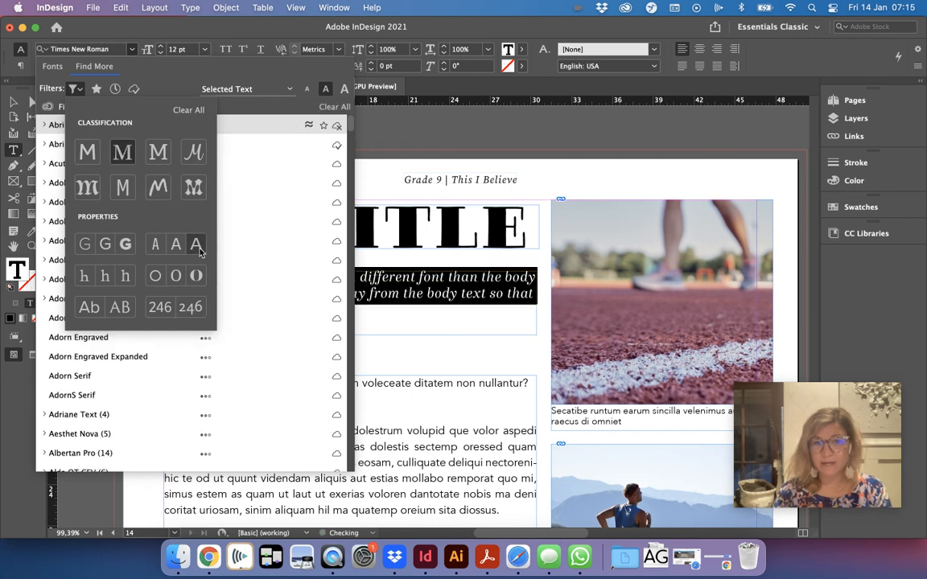
click(195, 276)
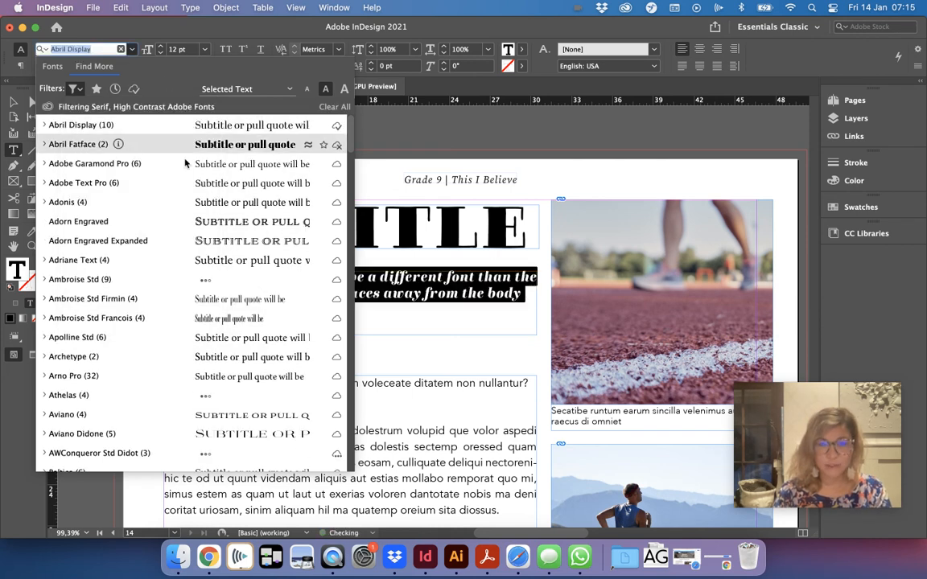
scroll(down, 3)
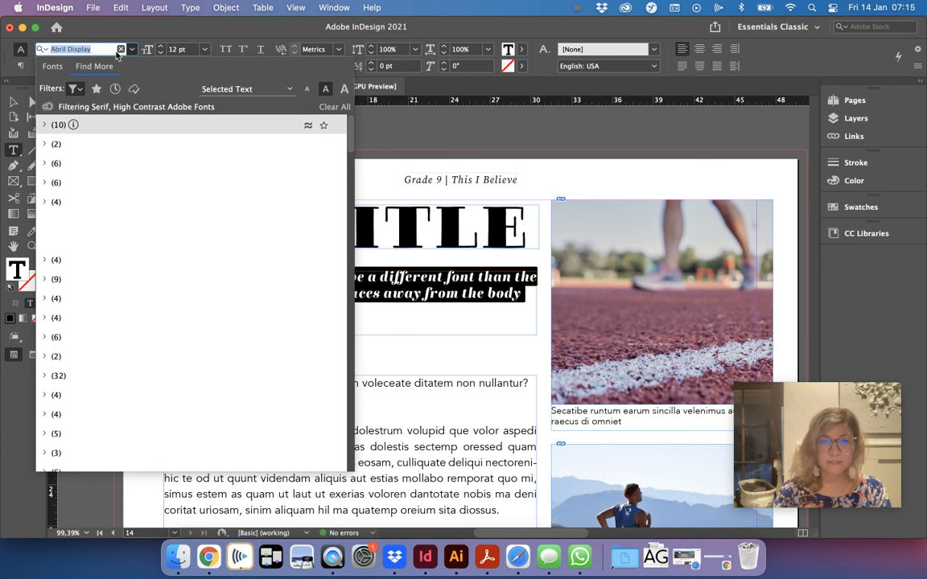
click(73, 88)
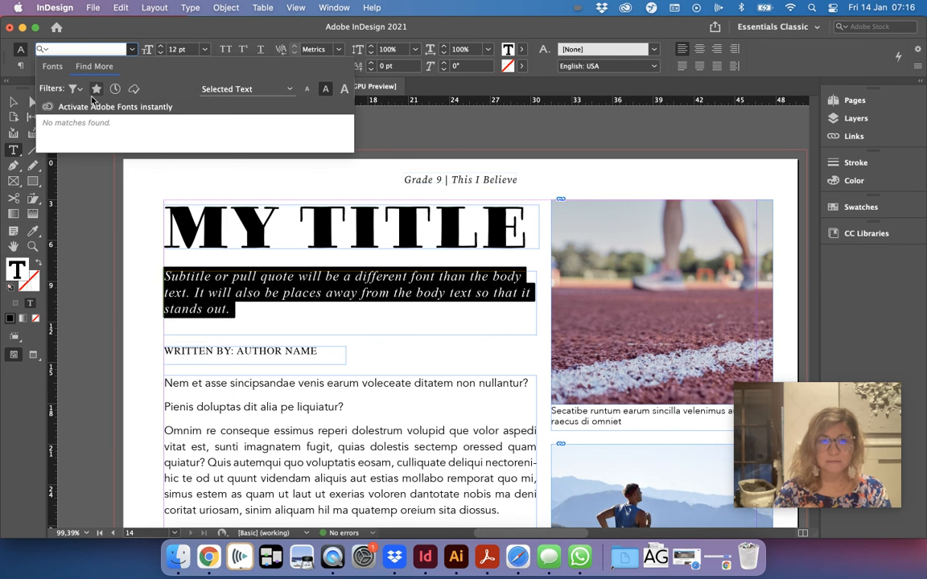
click(73, 89)
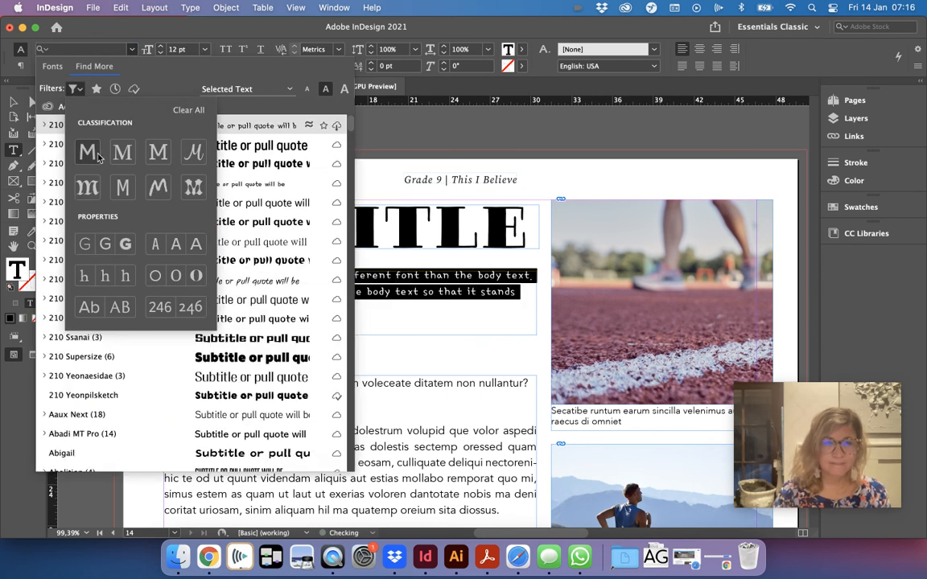
Search Find More for 'Aaux Next', cancel activating Address Sans Pro, then switch to Chrome.
text(Aaux Next)
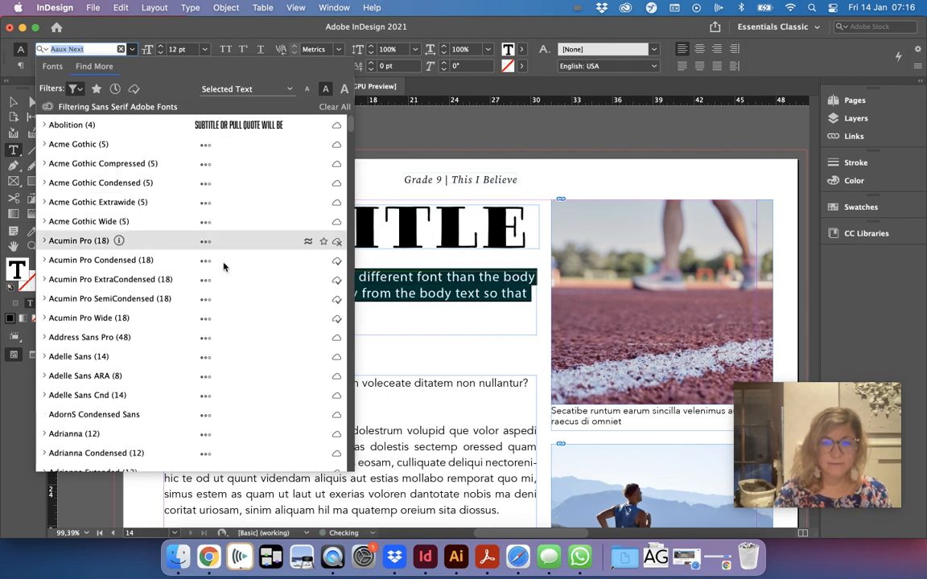
mouse_move(148, 318)
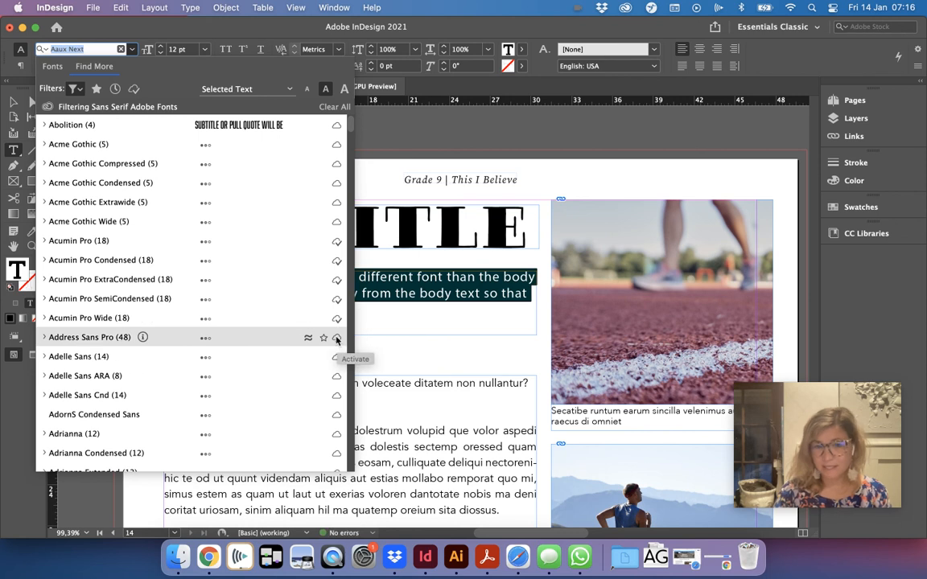
click(336, 337)
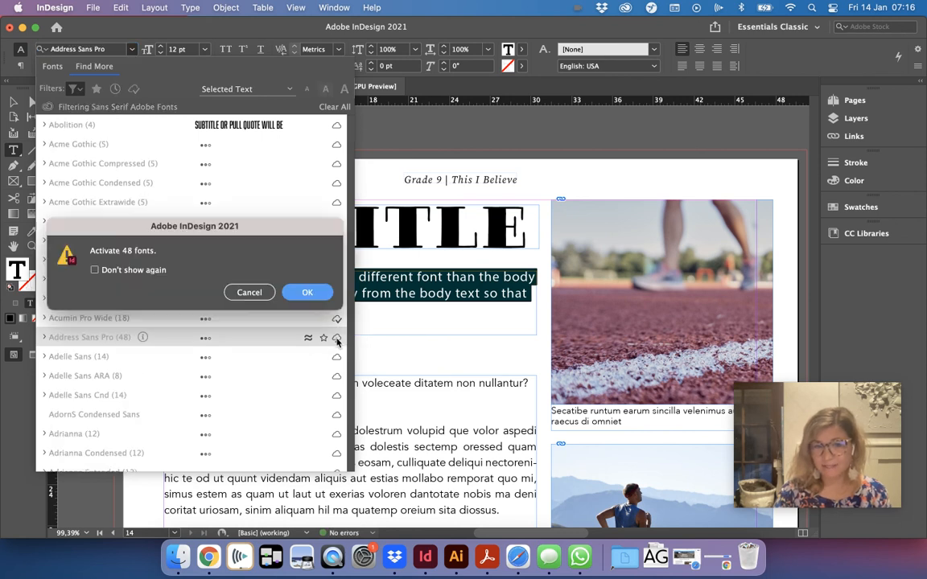
mouse_move(308, 292)
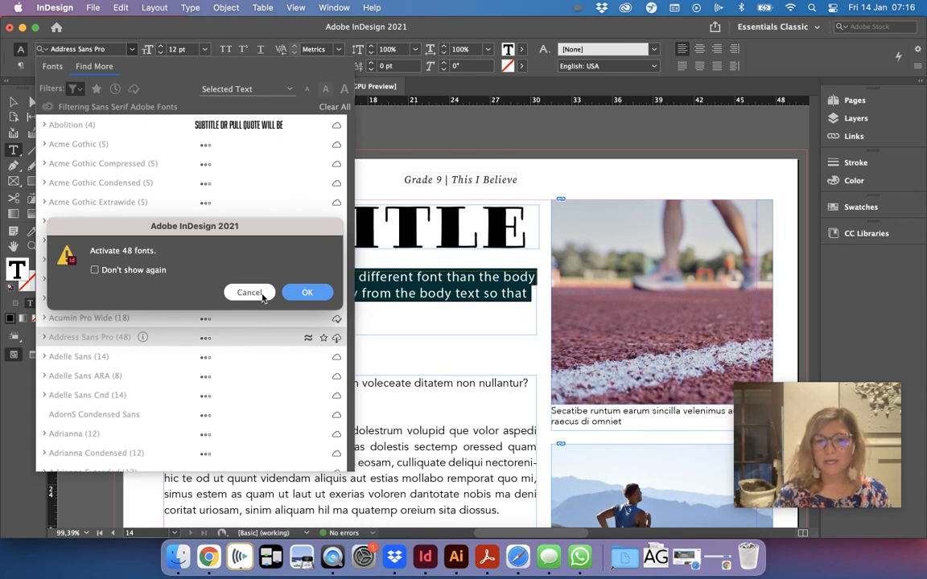
click(306, 292)
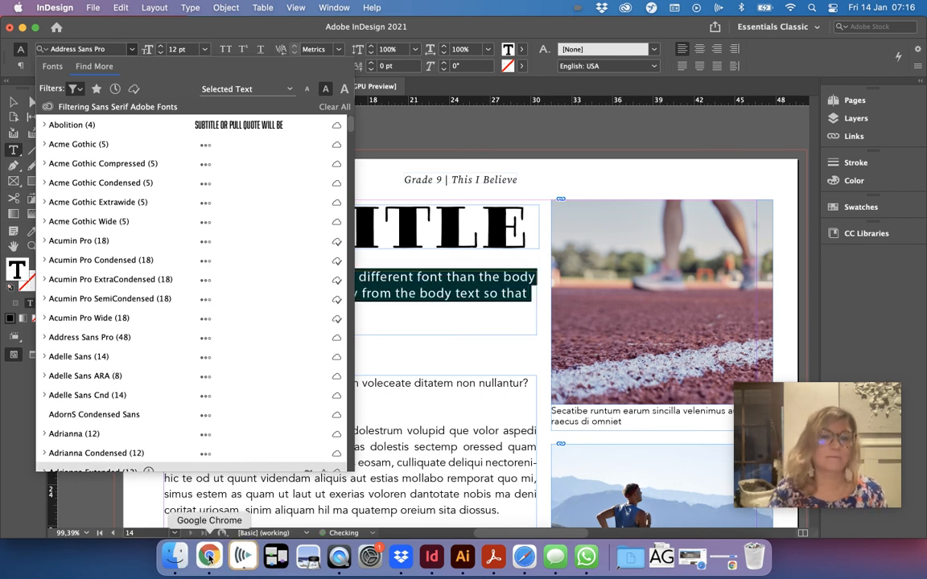
click(208, 556)
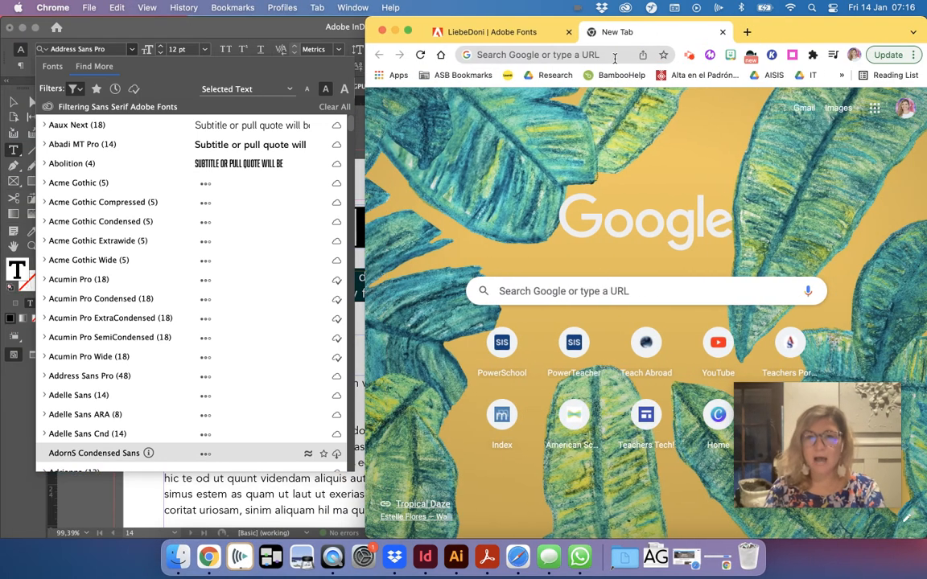
Search Google for 'dafont' and open the DaFont - Download fonts site.
text(dafont&rlz...)
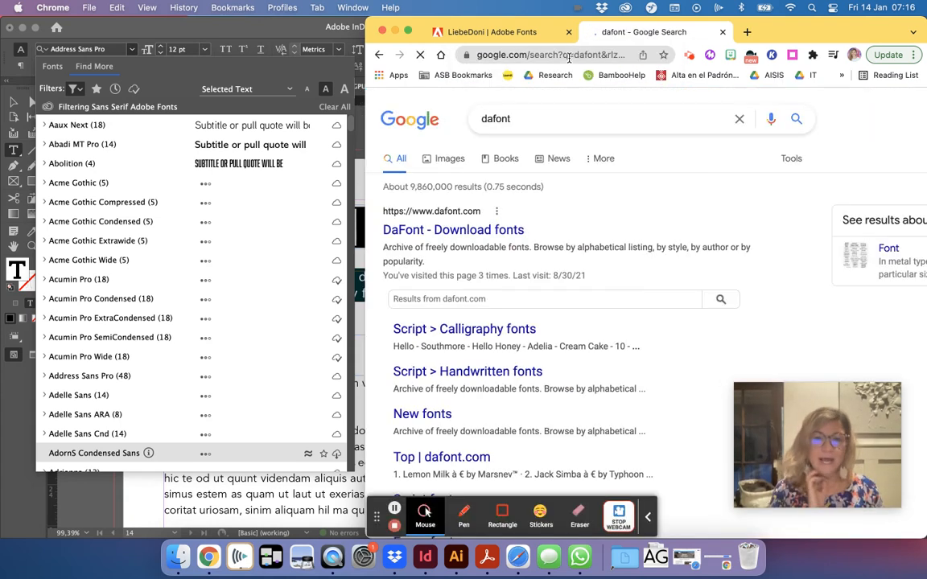
click(453, 229)
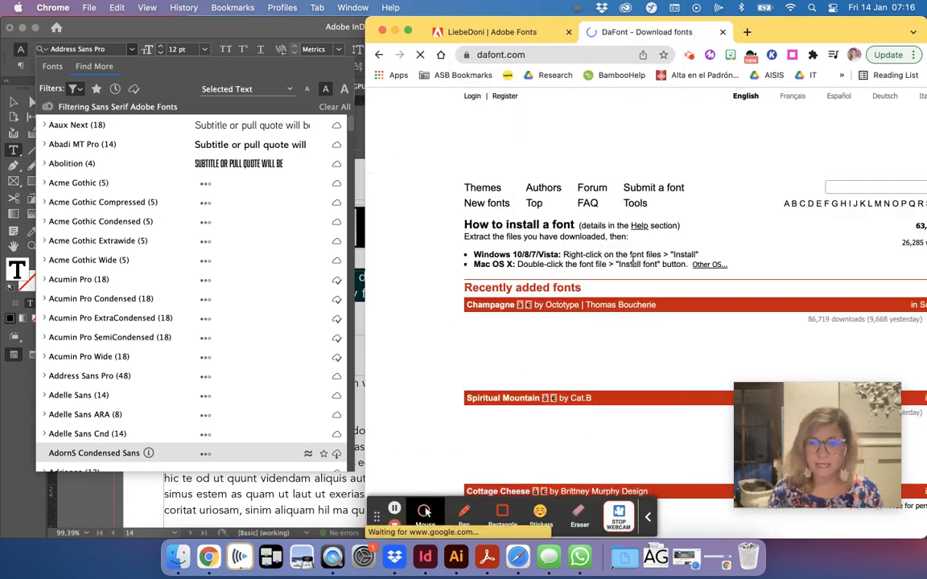
Enter 'seuss' in DaFont's search and scroll through the font results.
scroll(down, 3)
text(su)
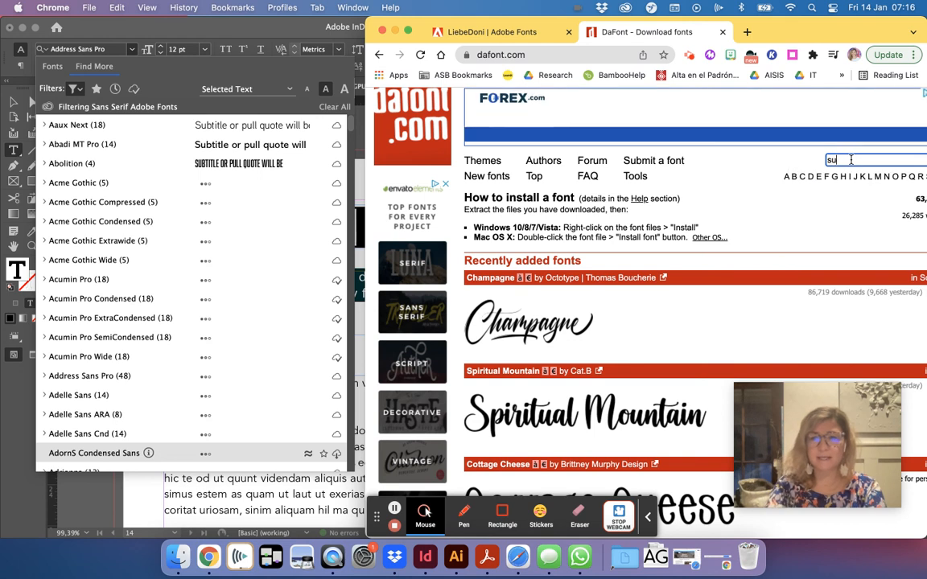
text(se)
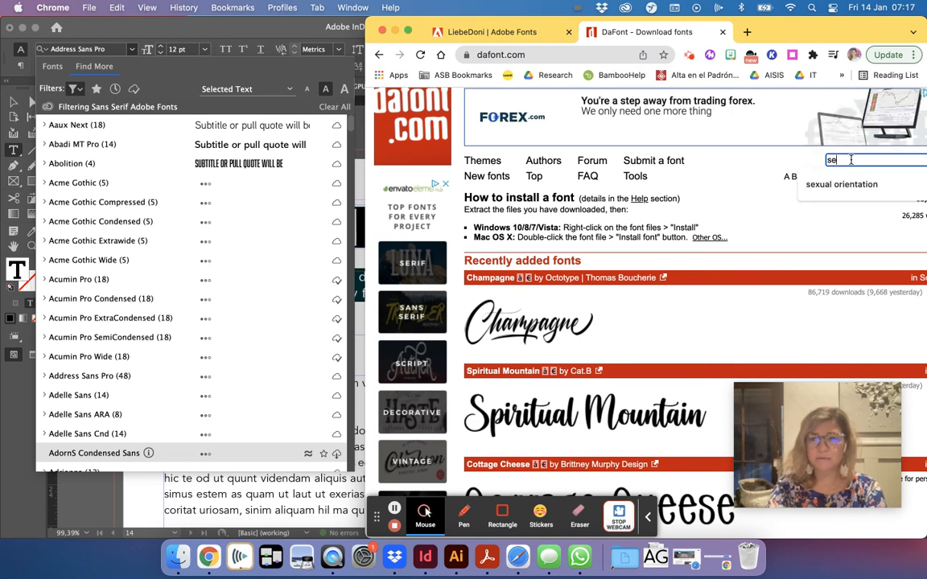
text(seuss)
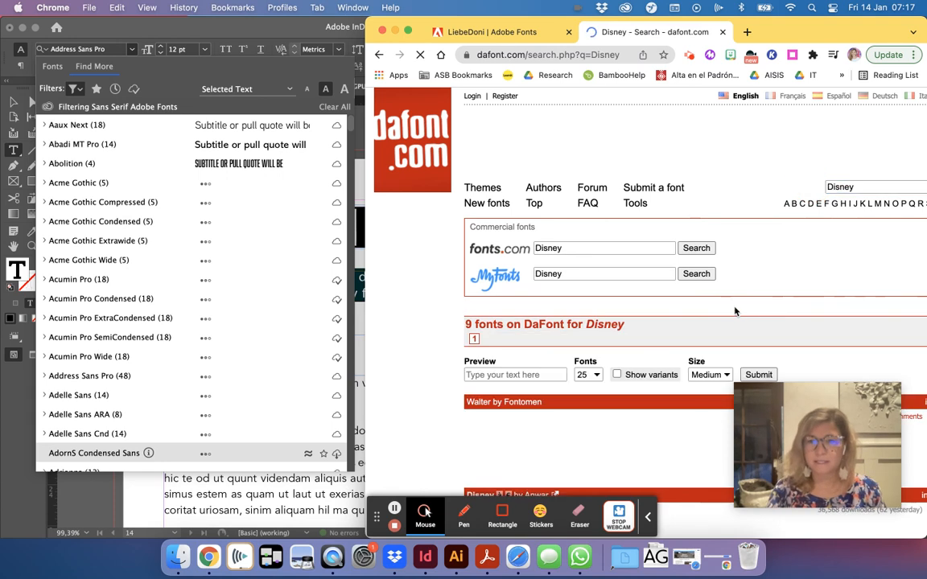
scroll(down, 3)
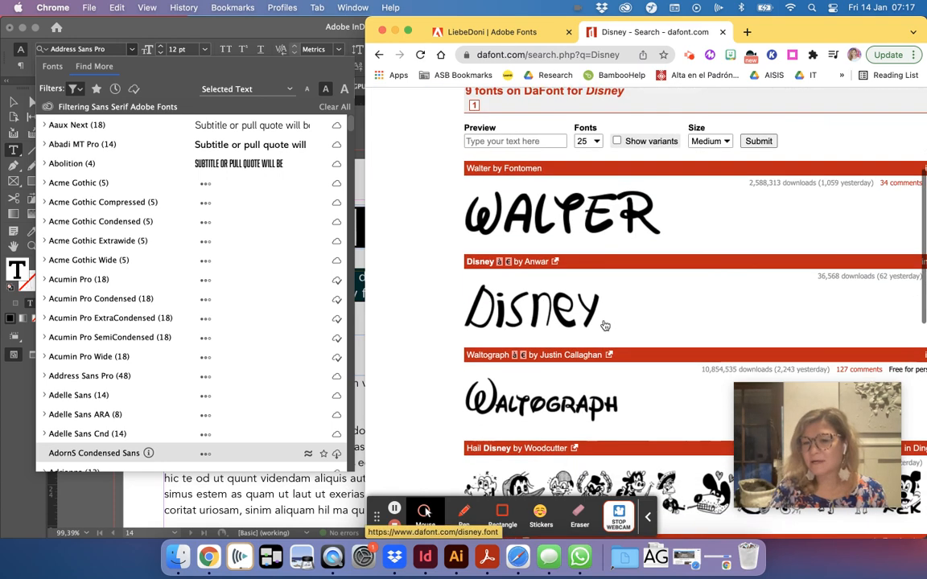
scroll(down, 3)
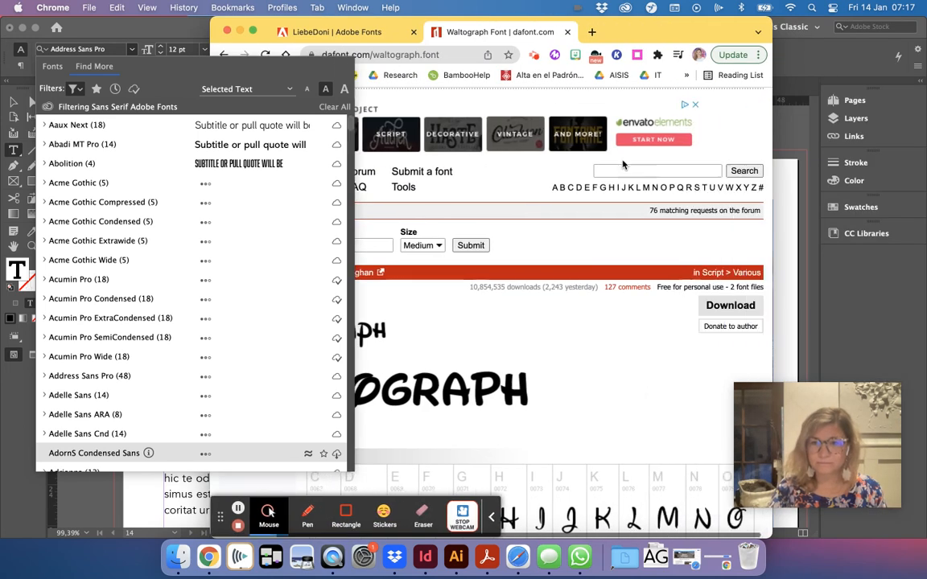
Download and unzip the Waltograph font, then preview waltograph42.otf in Font Book.
click(730, 305)
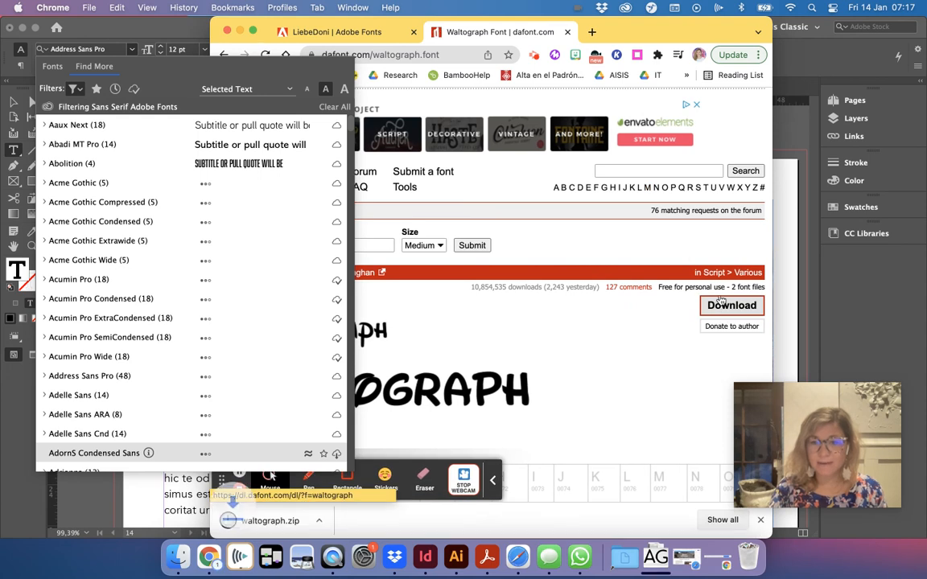
click(730, 305)
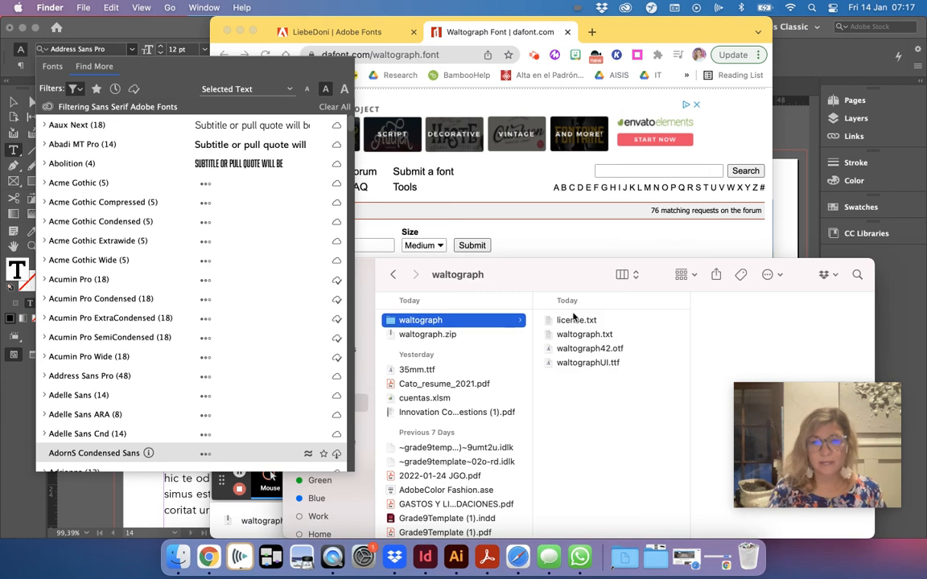
click(590, 348)
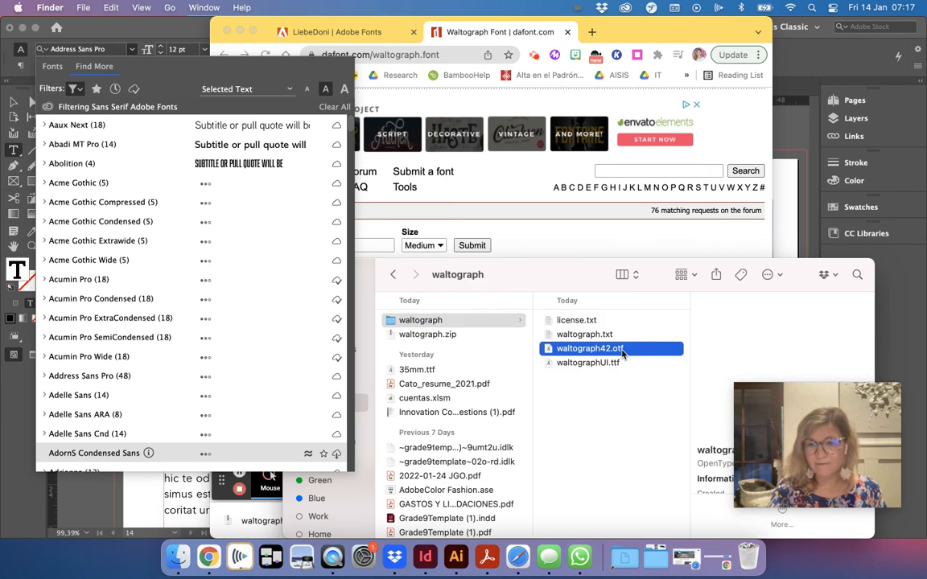
double_click(589, 349)
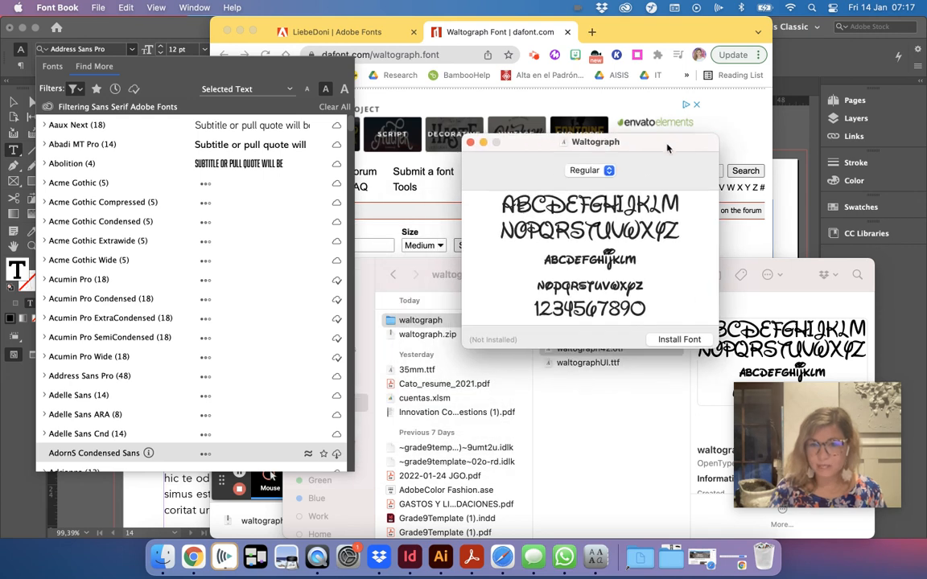
mouse_move(664, 346)
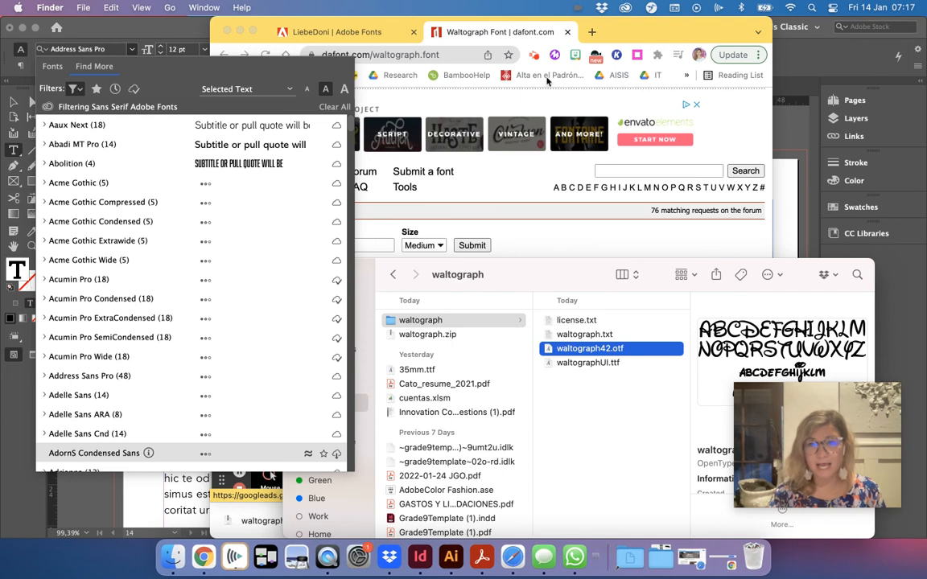
Check LiebeDoni Solid's Adobe Fonts page, then scroll and select body text in the InDesign template.
click(338, 31)
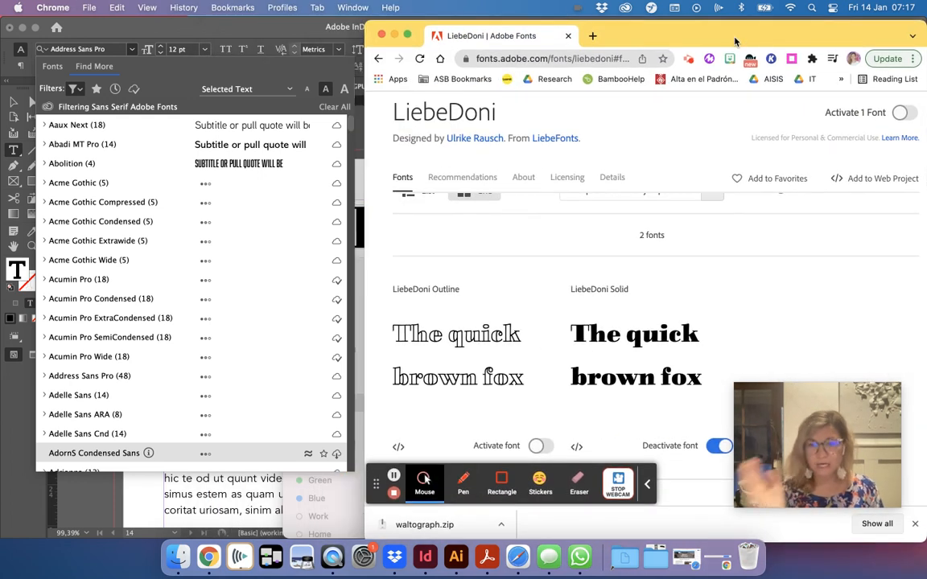
mouse_move(591, 126)
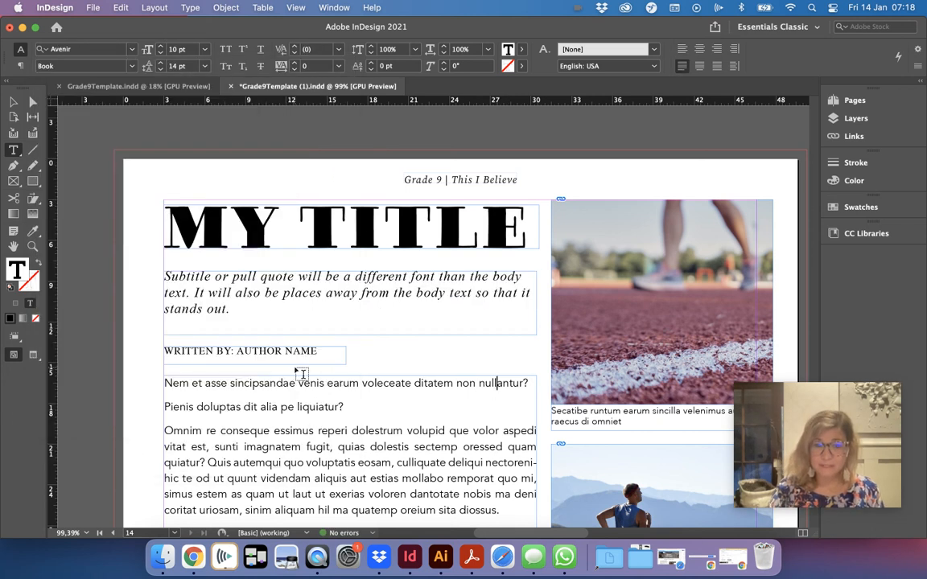
scroll(down, 3)
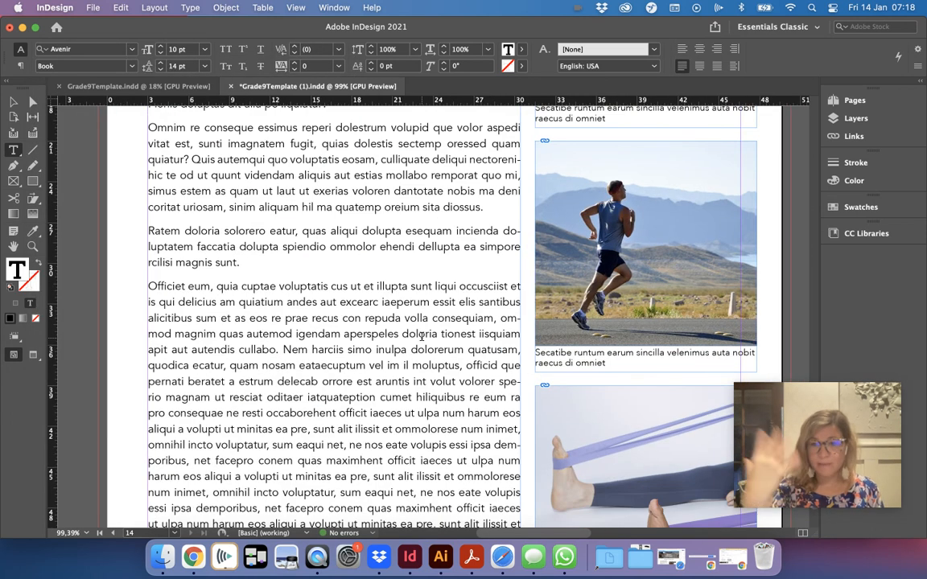
drag(229, 206, 281, 381)
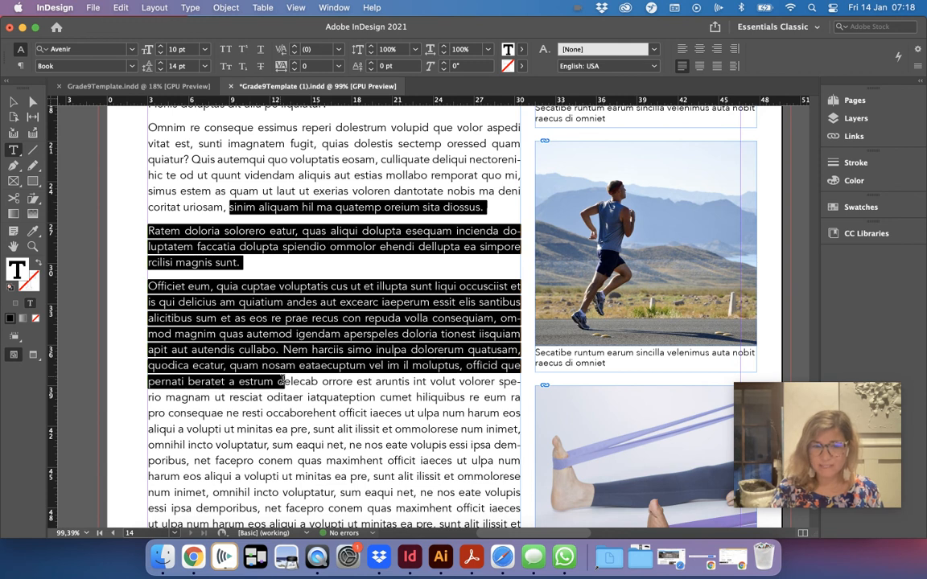
click(281, 381)
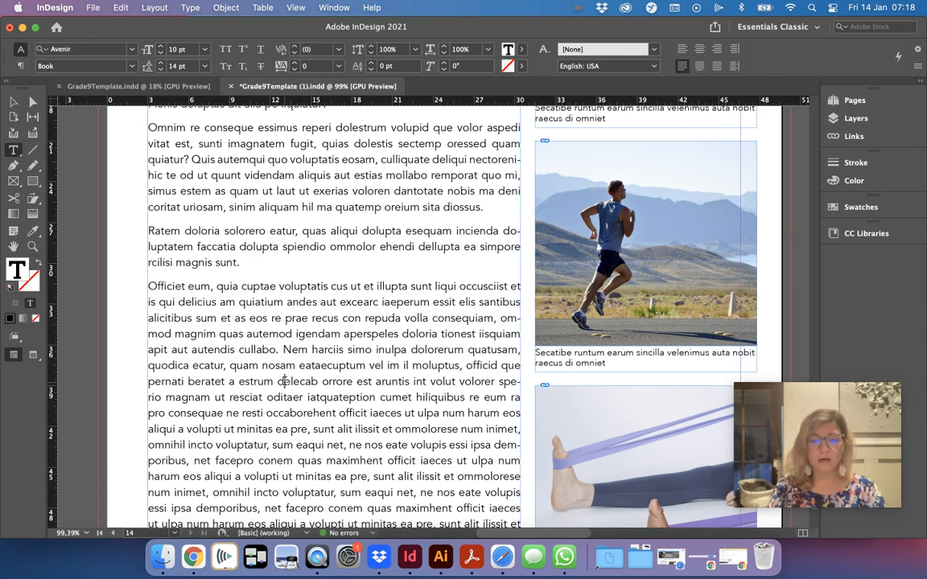